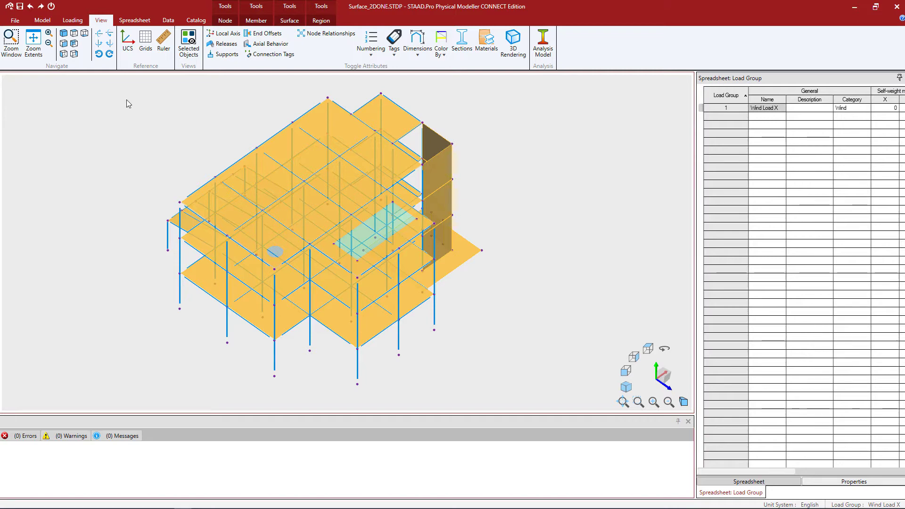
Reach the Analysis model page of the Options dialog to set 4 ft maximum node spacing.
left_click(167, 20)
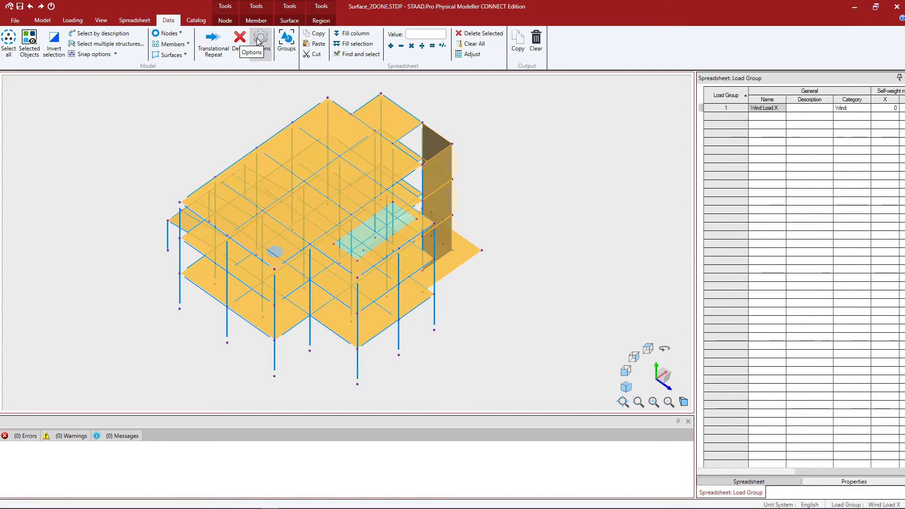
mouse_move(182, 180)
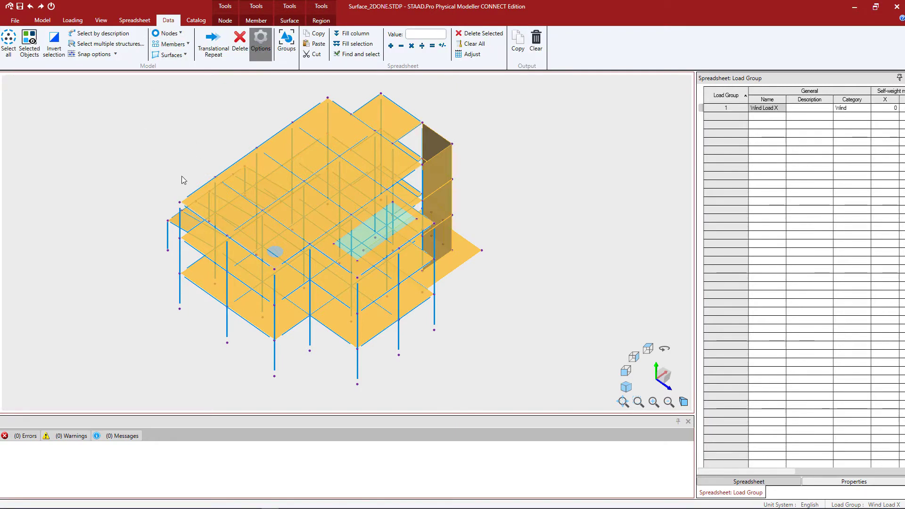
left_click(260, 43)
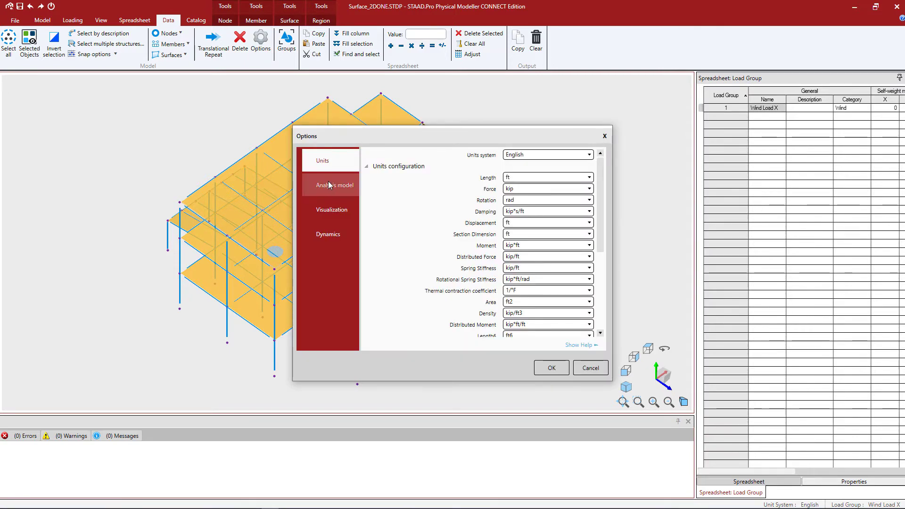
left_click(332, 184)
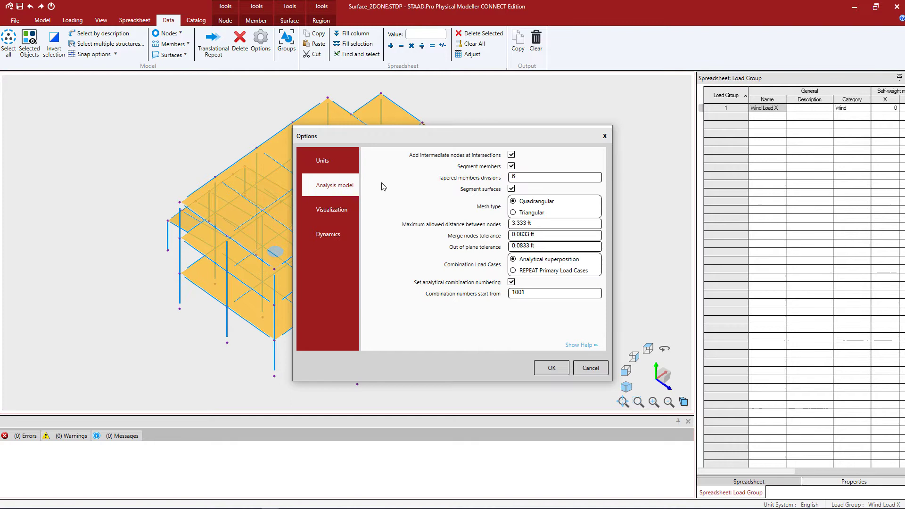
mouse_move(497, 285)
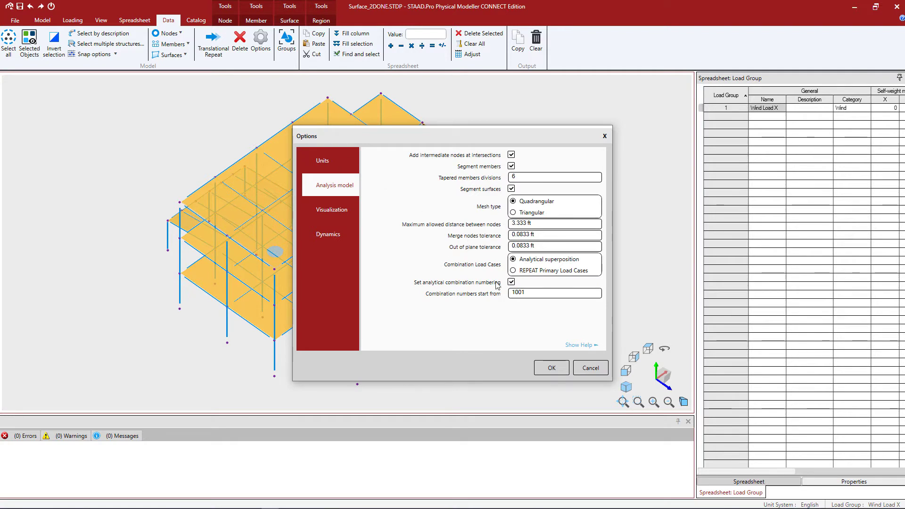
mouse_move(557, 222)
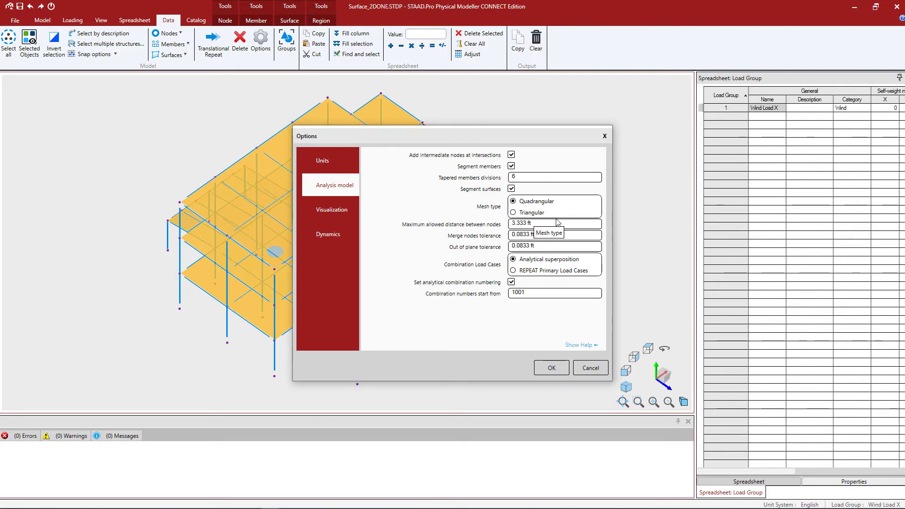
mouse_move(464, 186)
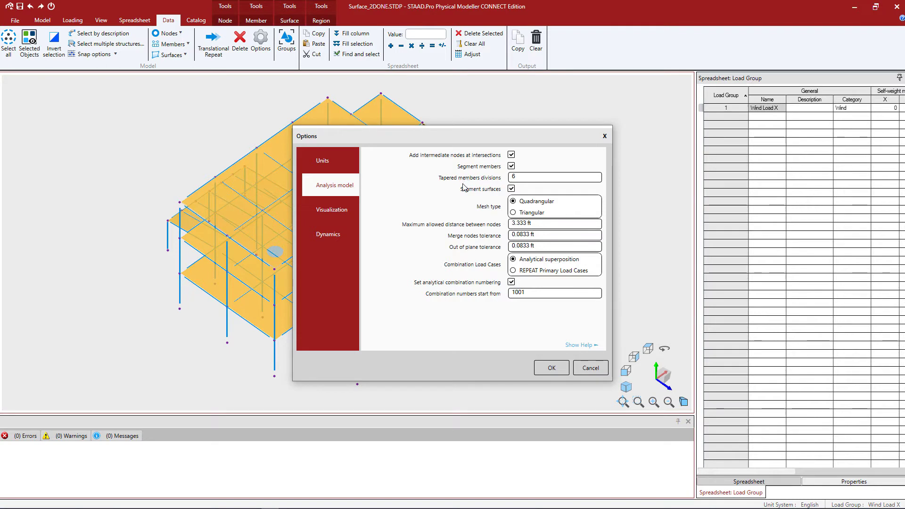
mouse_move(510, 193)
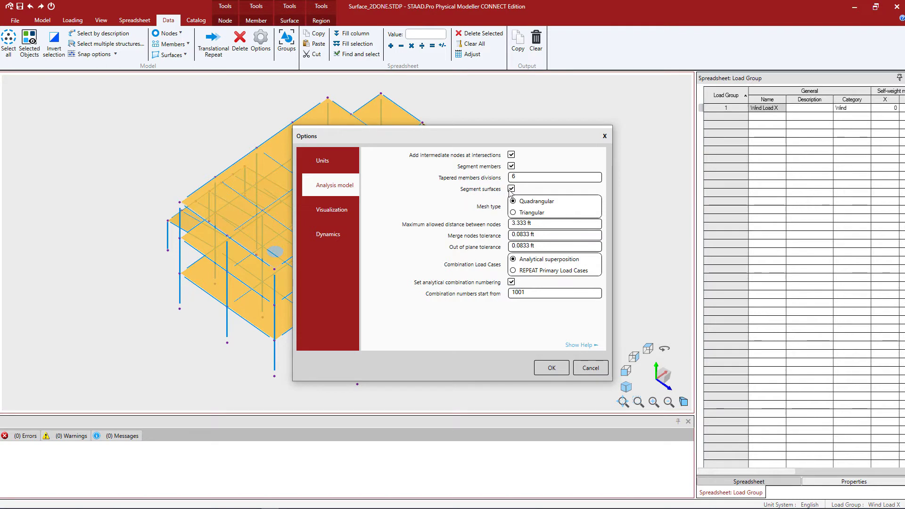
mouse_move(440, 215)
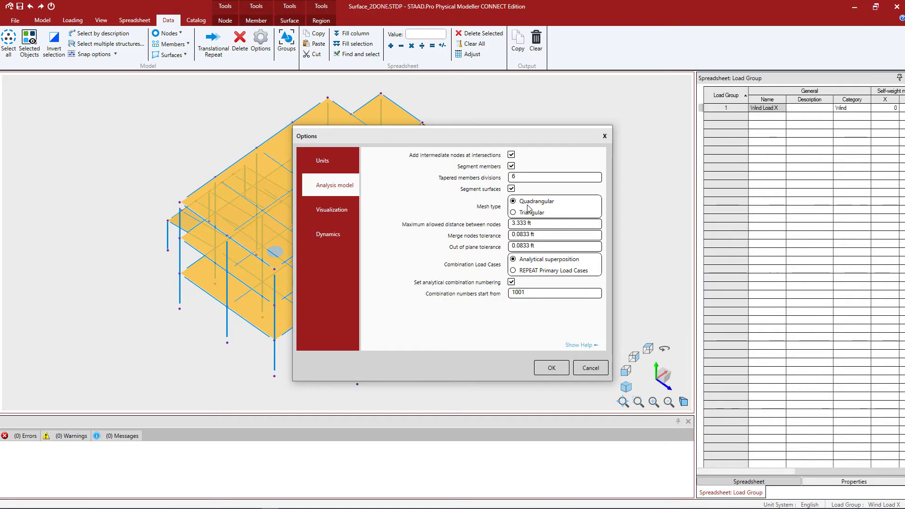
mouse_move(525, 207)
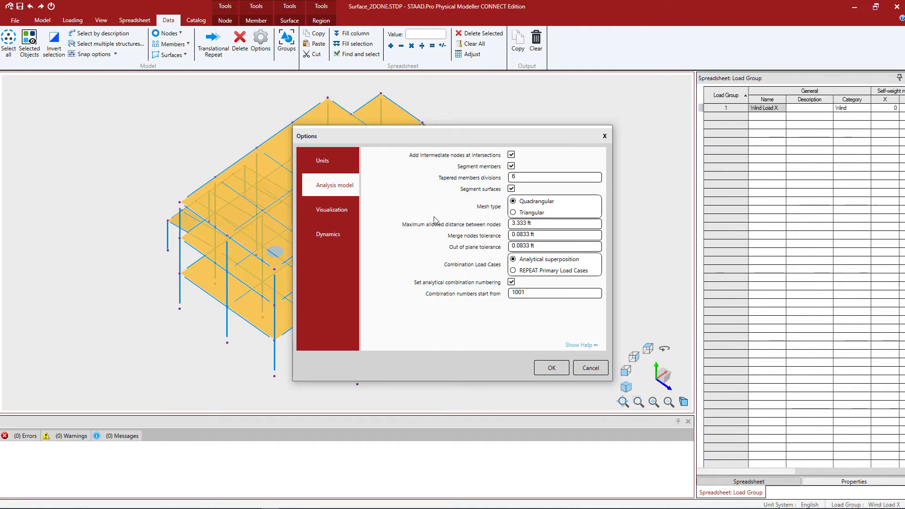
mouse_move(418, 234)
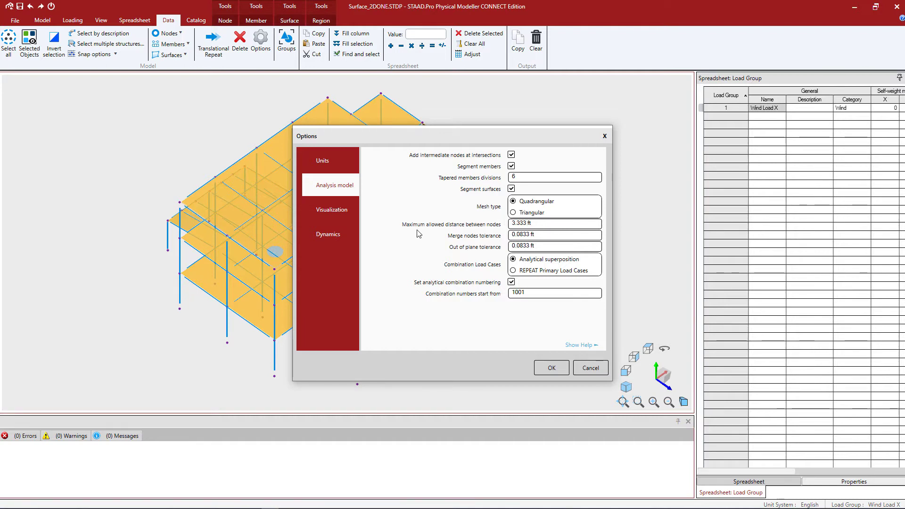
mouse_move(462, 228)
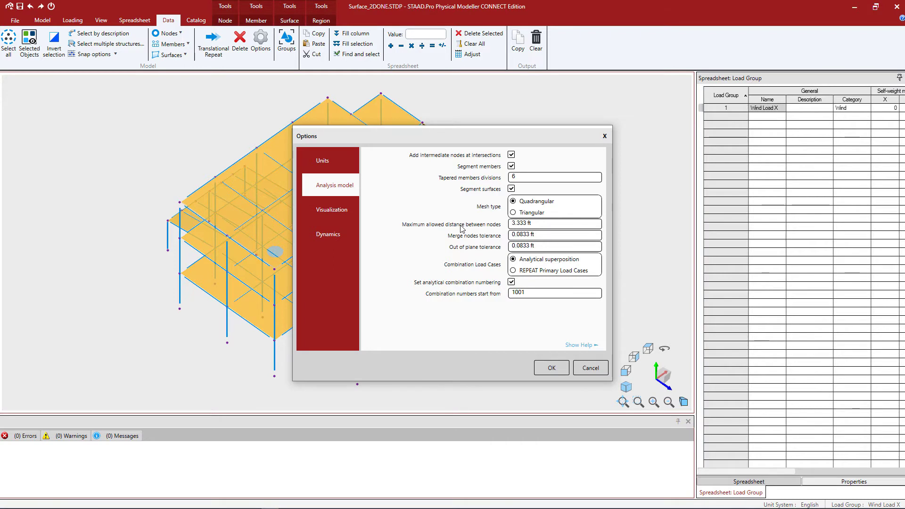
mouse_move(539, 234)
type("4")
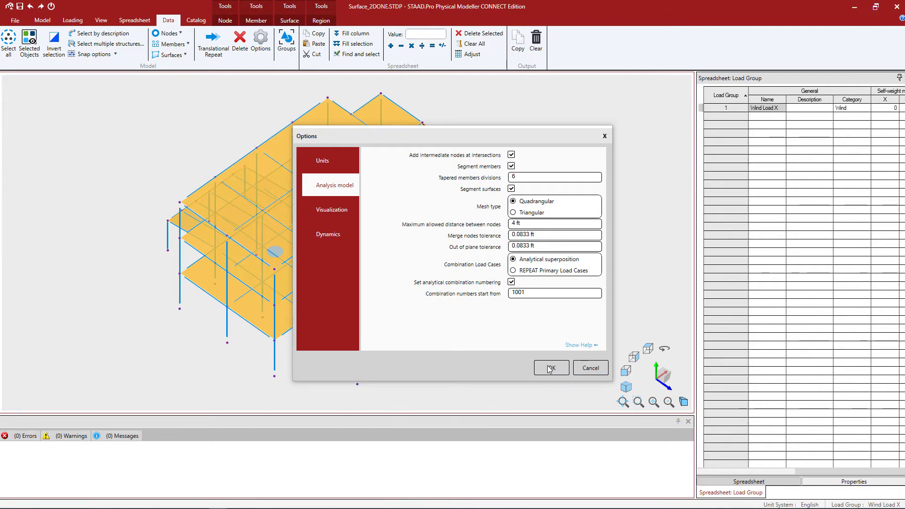
Apply the 4 ft node spacing and display the quad-meshed analysis model.
left_click(549, 368)
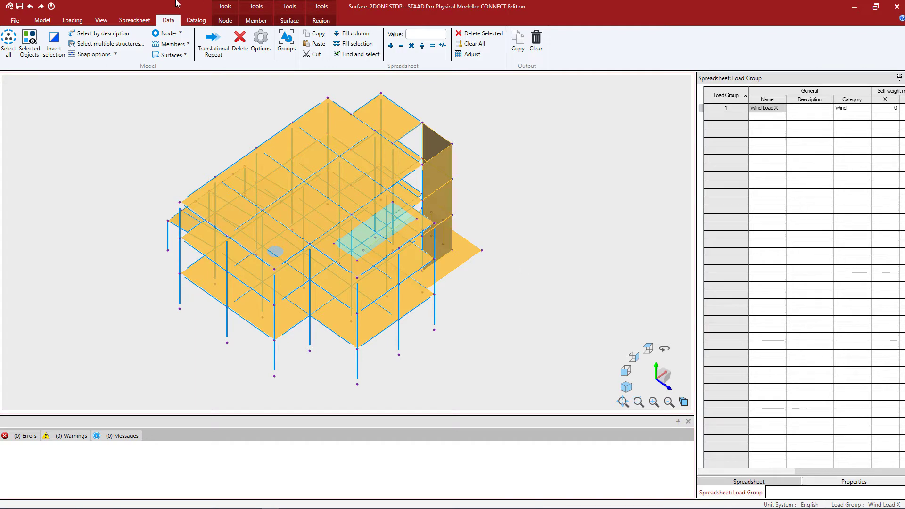
left_click(101, 20)
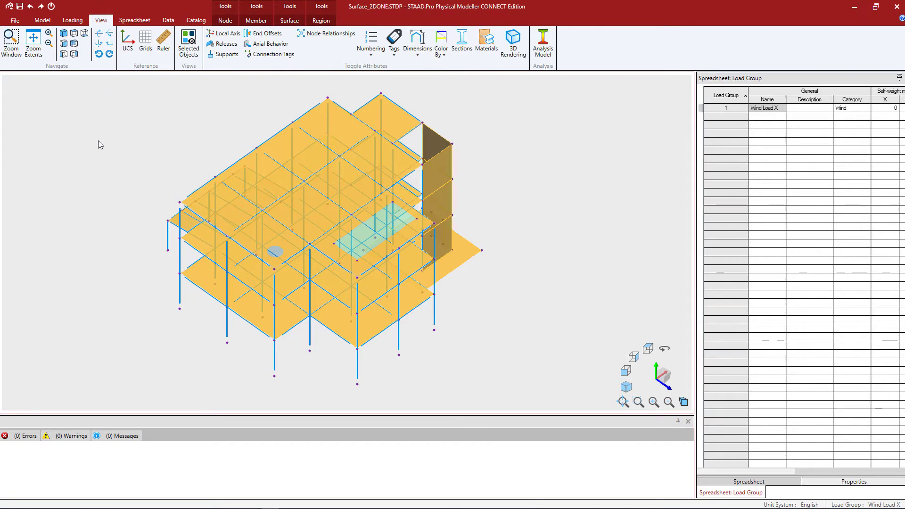
mouse_move(542, 40)
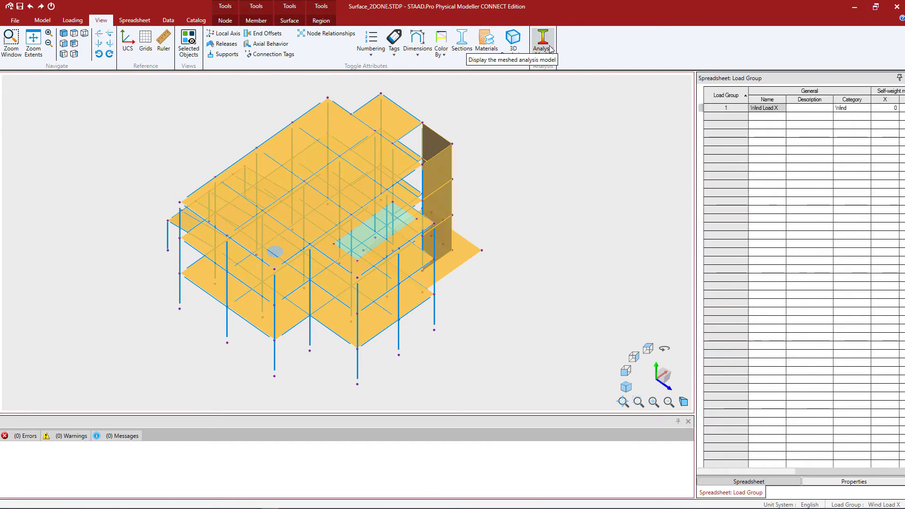
left_click(541, 40)
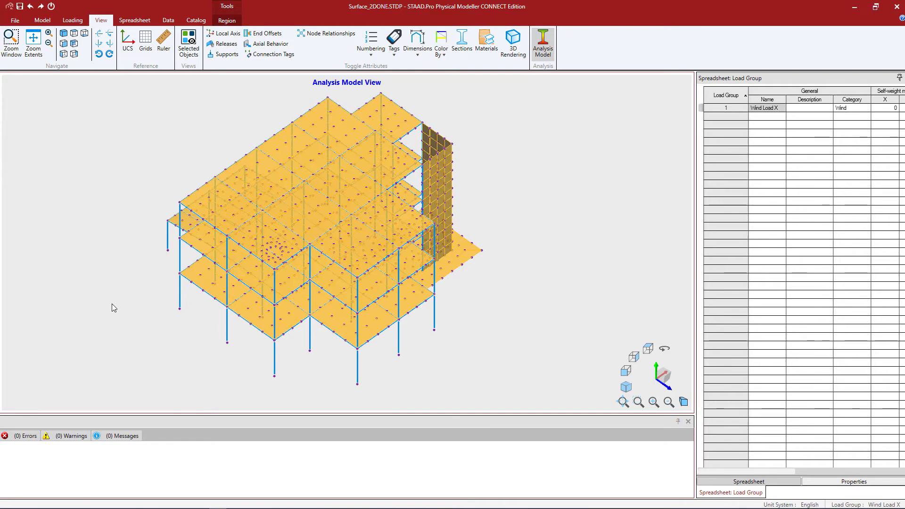
mouse_move(544, 154)
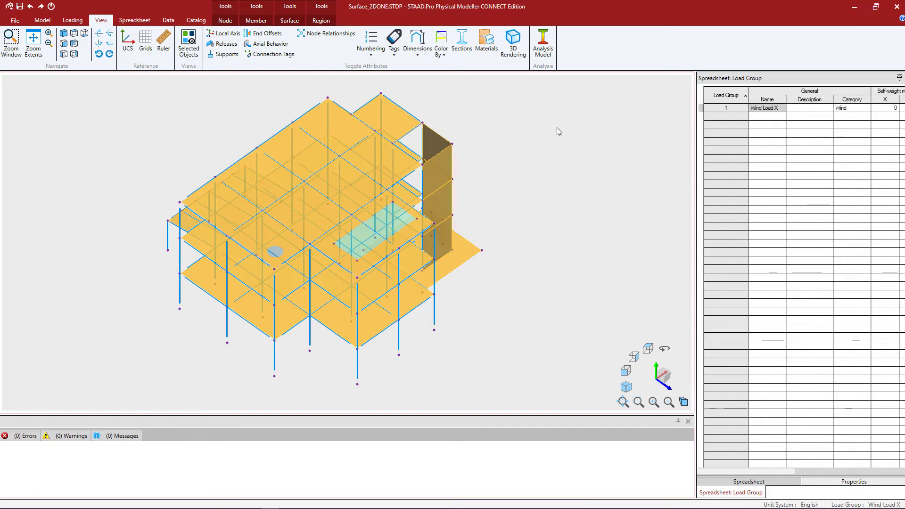
mouse_move(182, 120)
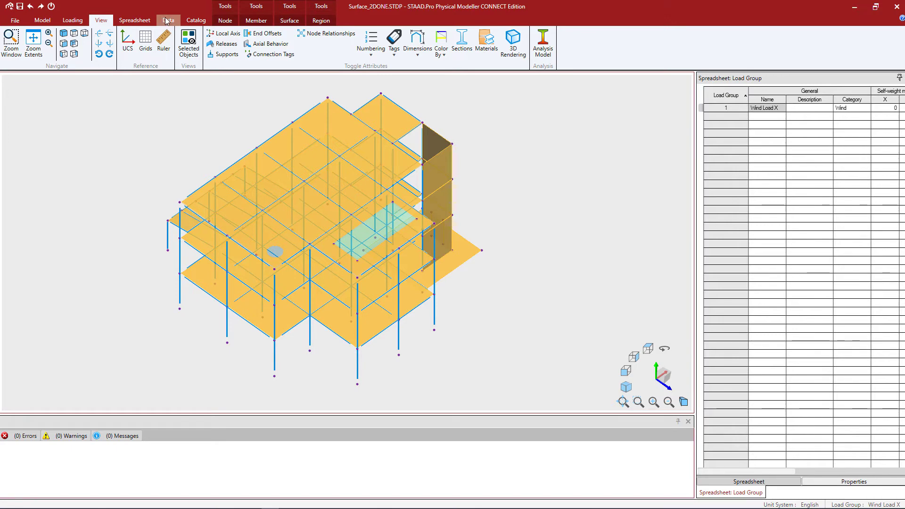
Select all surfaces in group 6: Walls through the Edit Group dialog and close it.
left_click(167, 20)
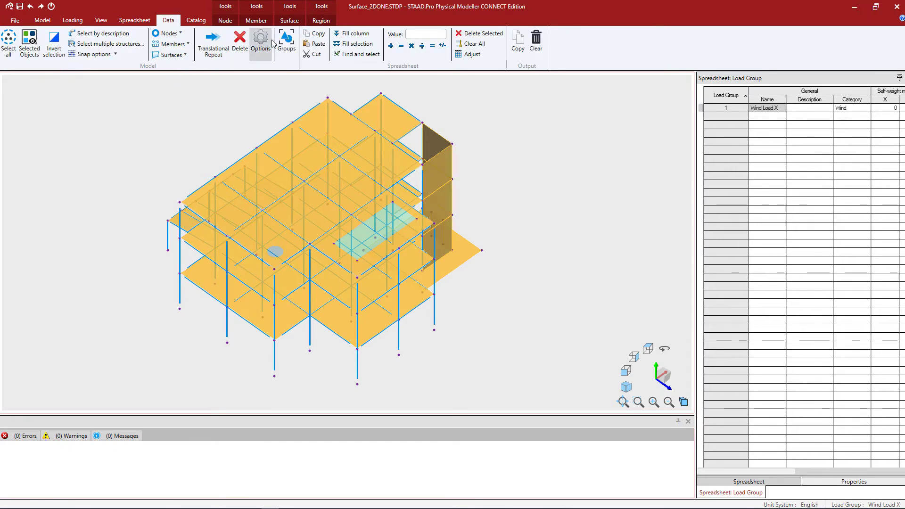
left_click(286, 43)
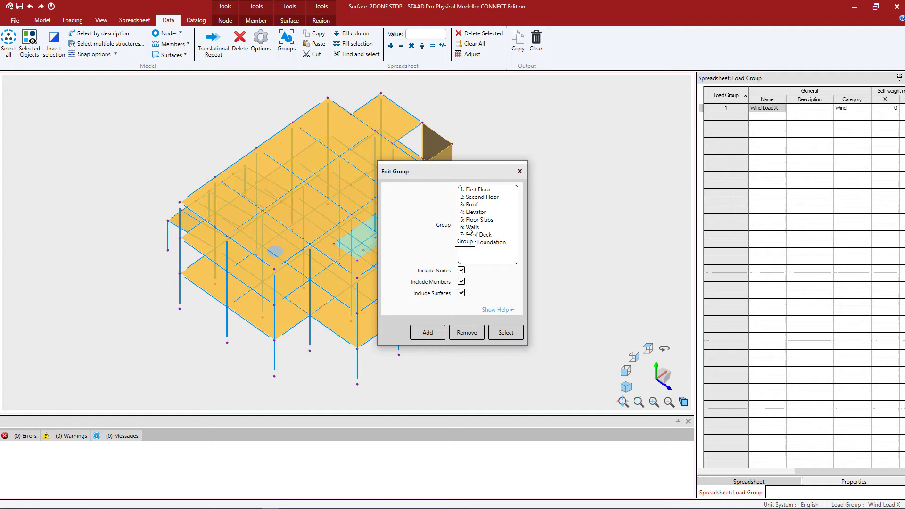
left_click(471, 227)
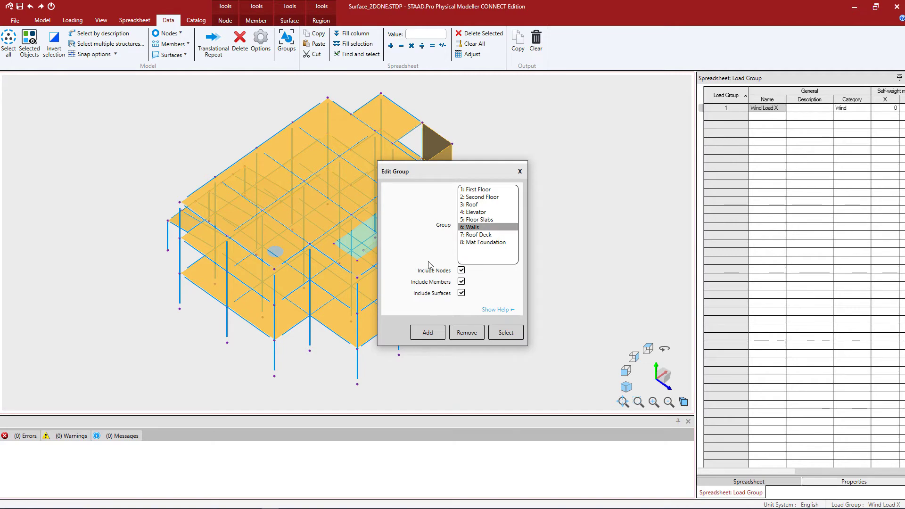
left_click(505, 333)
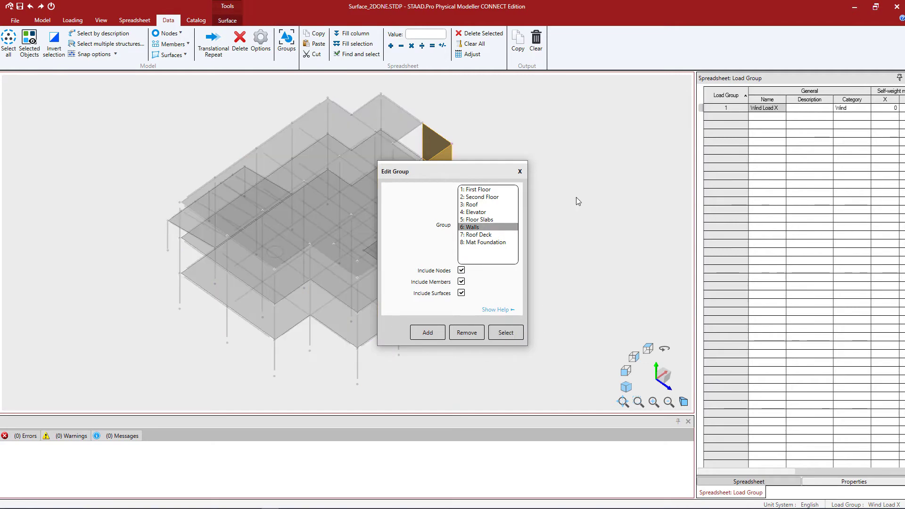
left_click(504, 332)
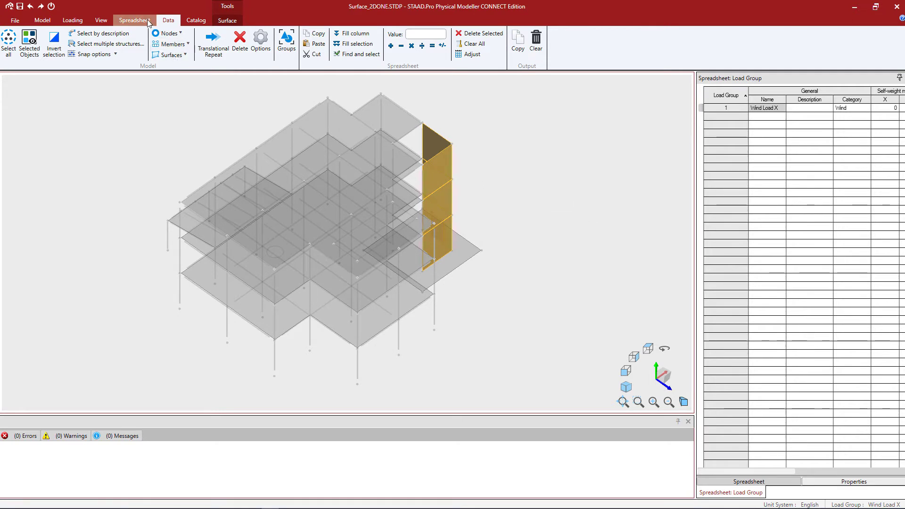
Enter mesh size 2 ft for surface 5 and fill it down to surfaces 5–10.
left_click(135, 20)
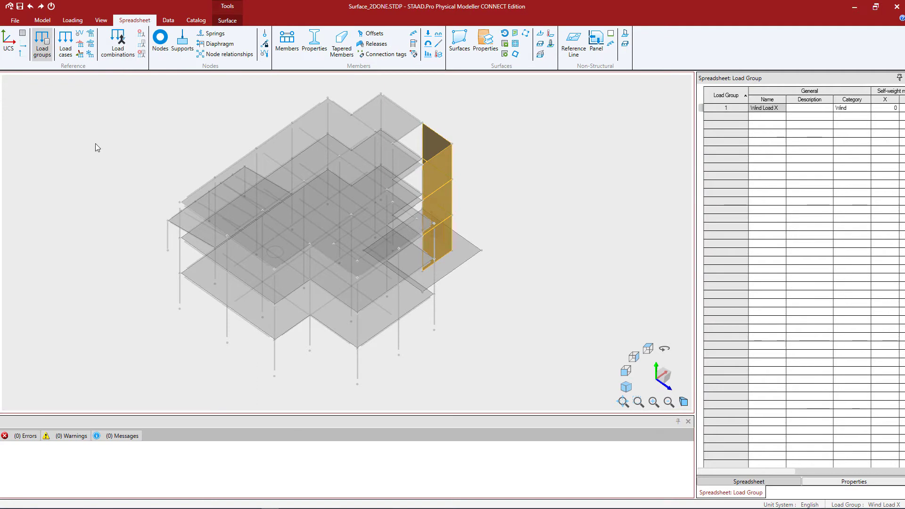
mouse_move(101, 153)
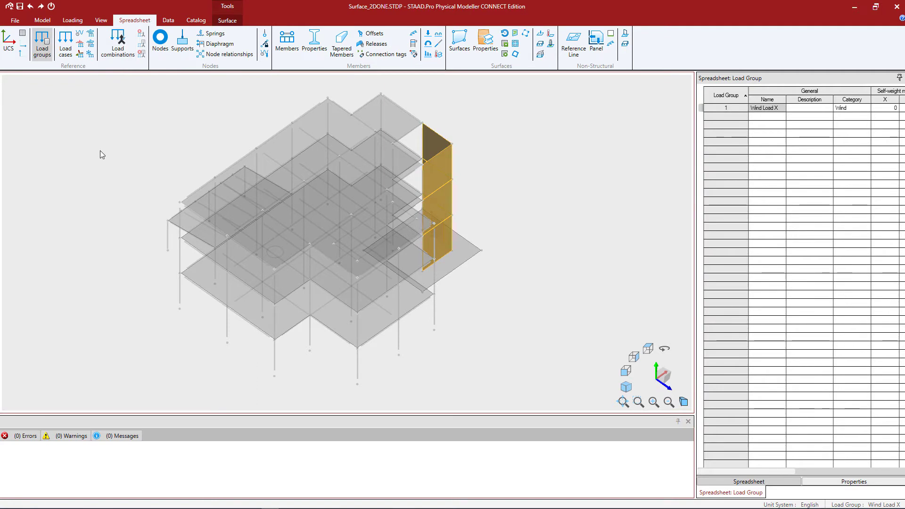
left_click(484, 41)
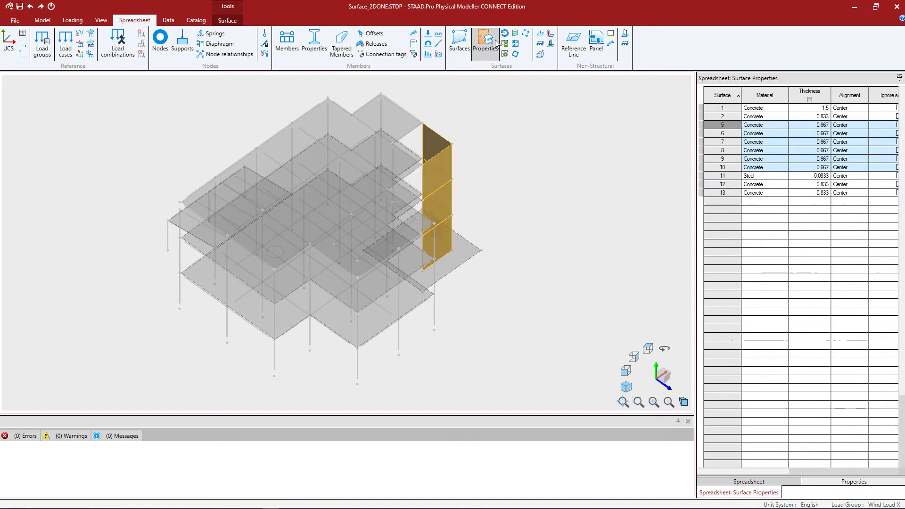
mouse_move(486, 63)
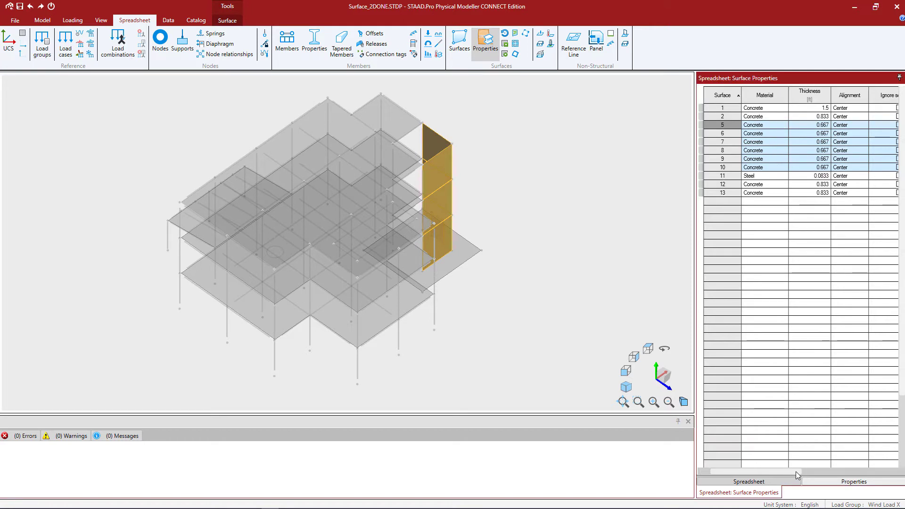
scroll("right", 3)
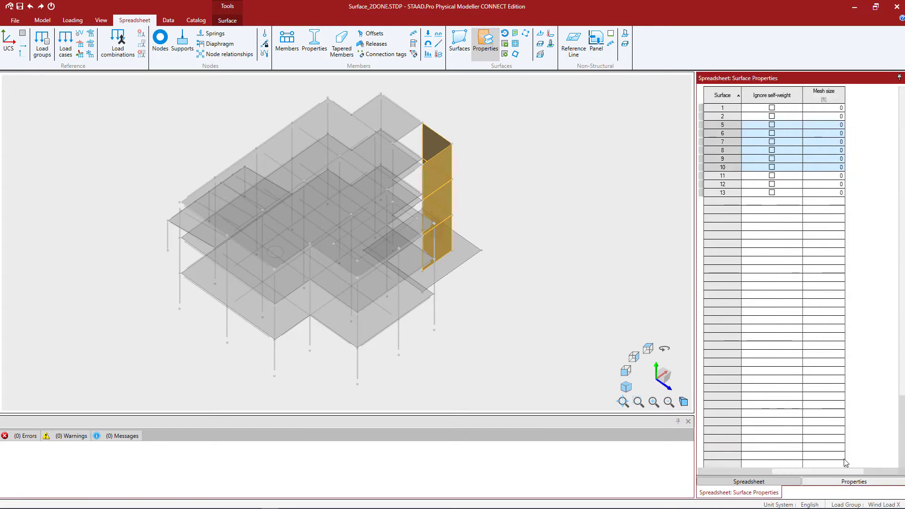
mouse_move(822, 129)
type("2")
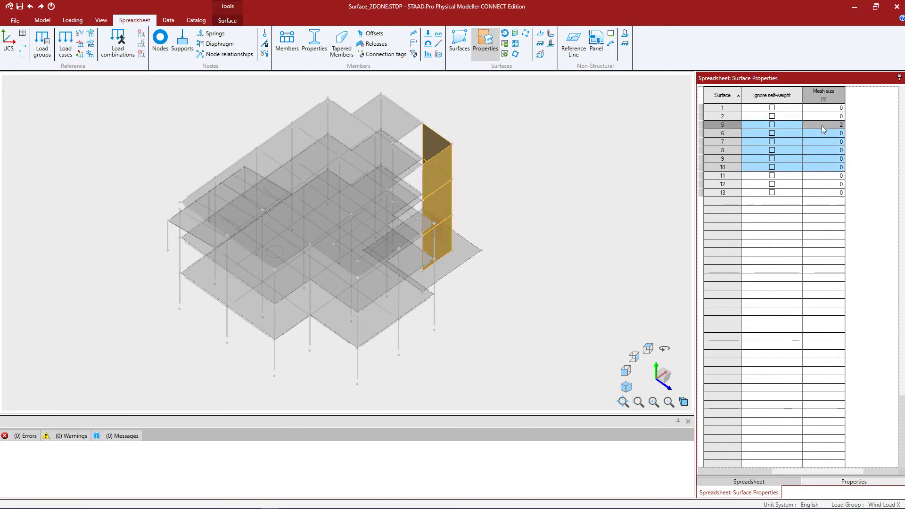
mouse_move(181, 125)
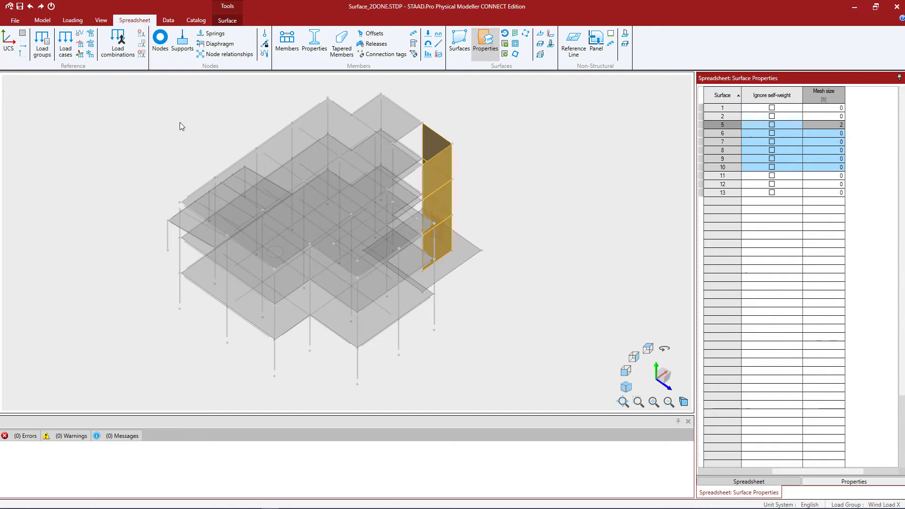
left_click(168, 20)
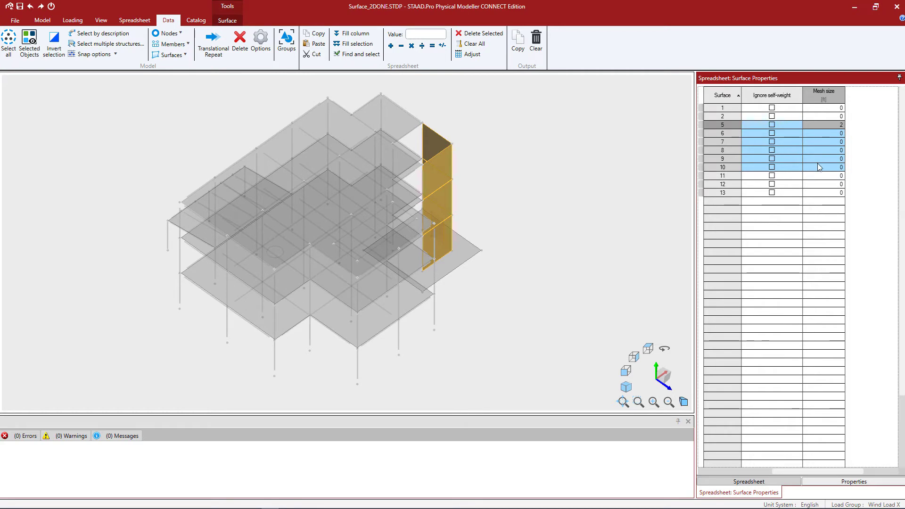
mouse_move(822, 182)
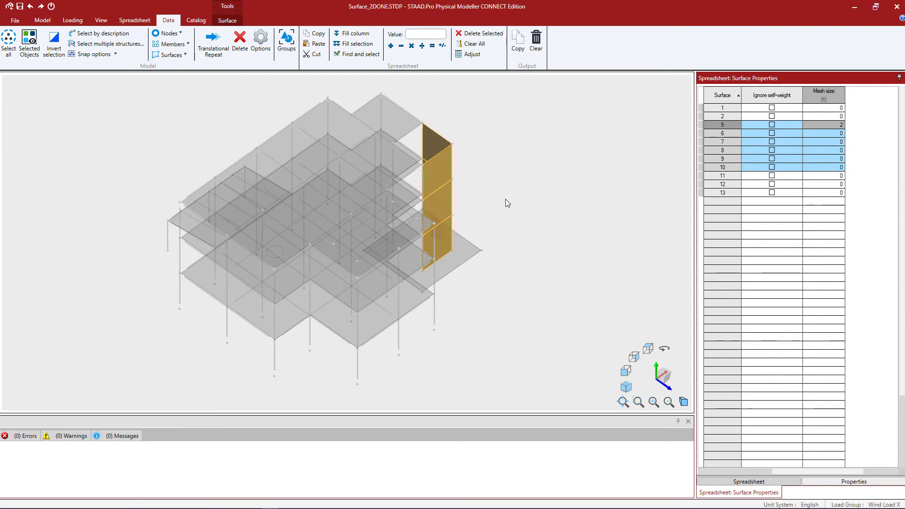
mouse_move(355, 45)
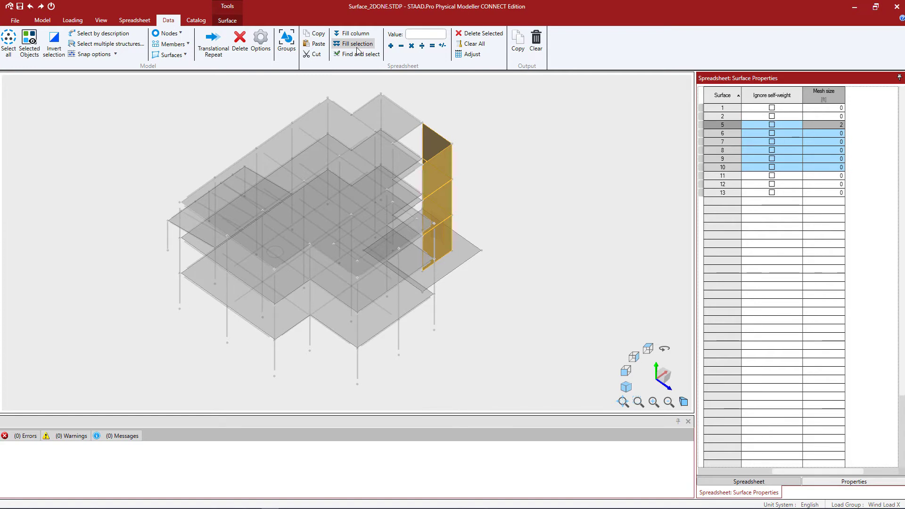
left_click(356, 44)
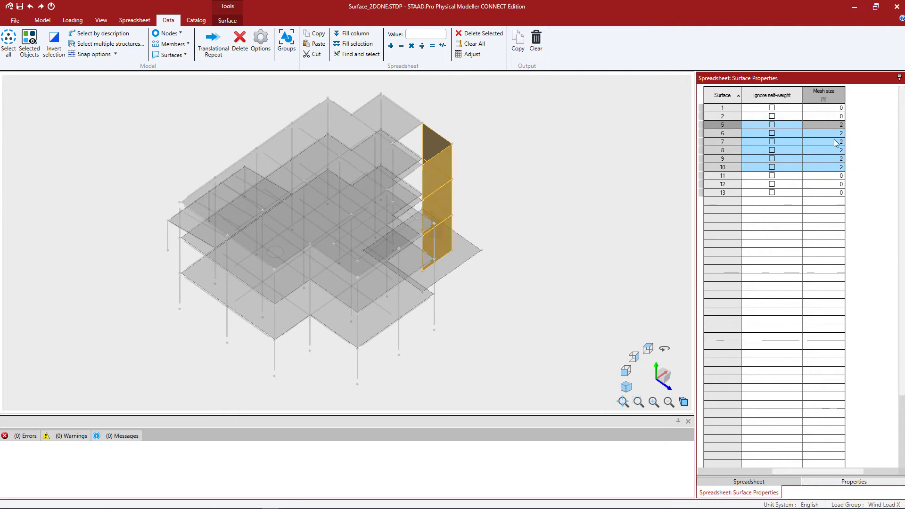
mouse_move(831, 184)
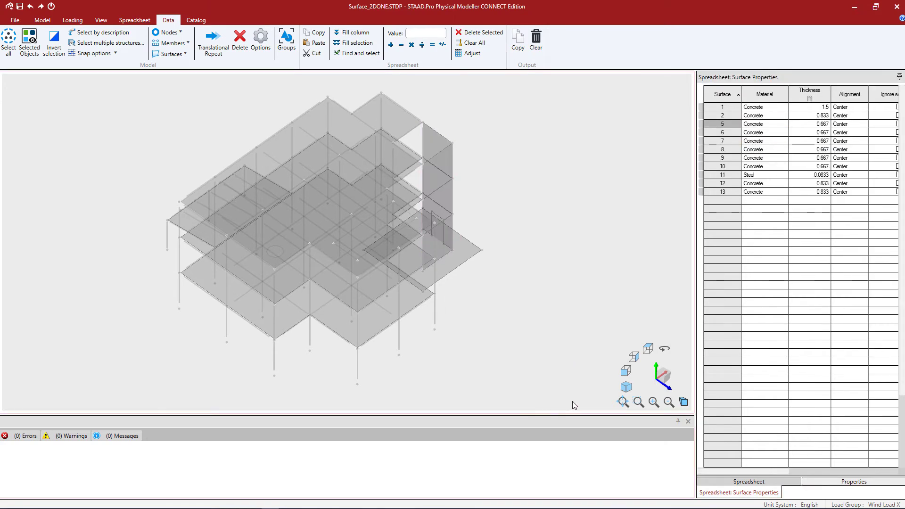
Select all objects and set region 1's mesh size to 1 ft in the Regions spreadsheet.
left_click(9, 41)
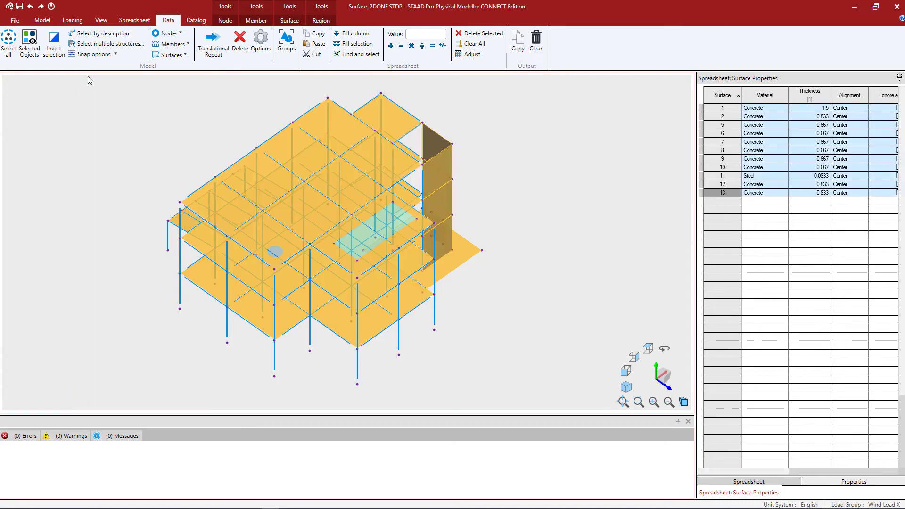
mouse_move(252, 110)
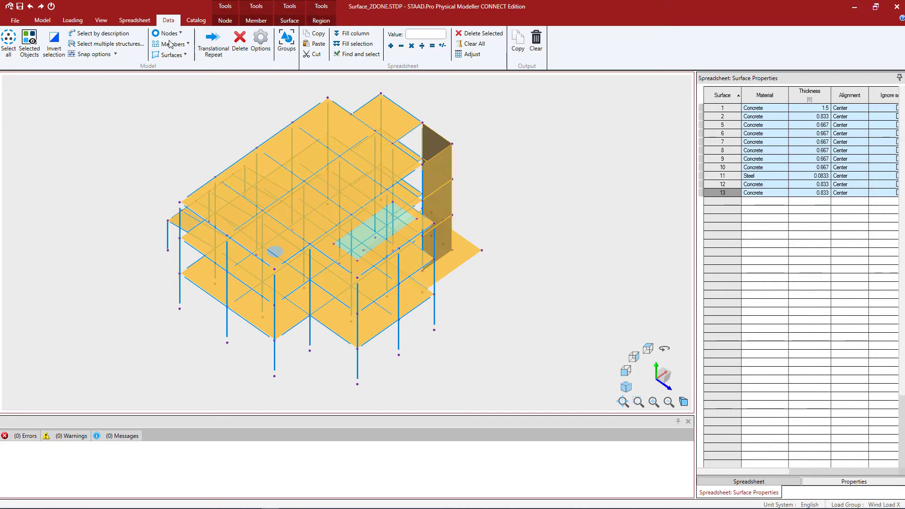
left_click(135, 19)
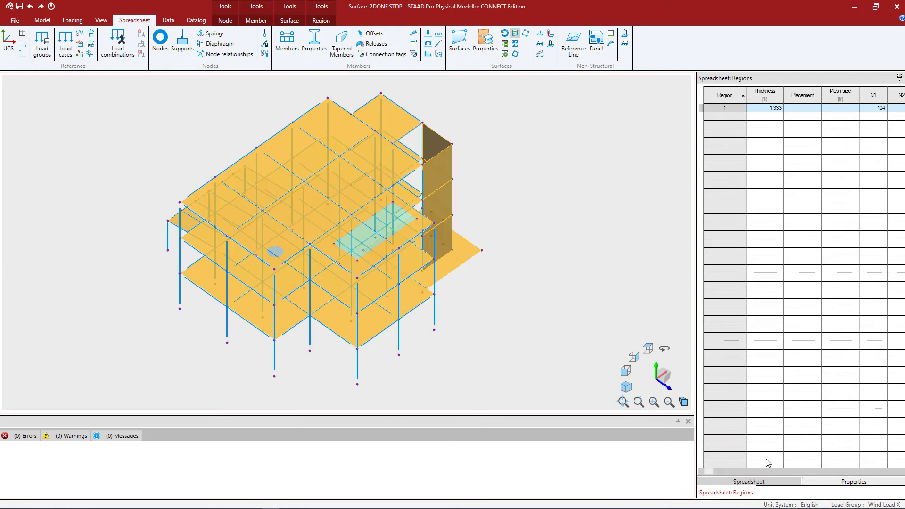
left_click(839, 108)
type("1")
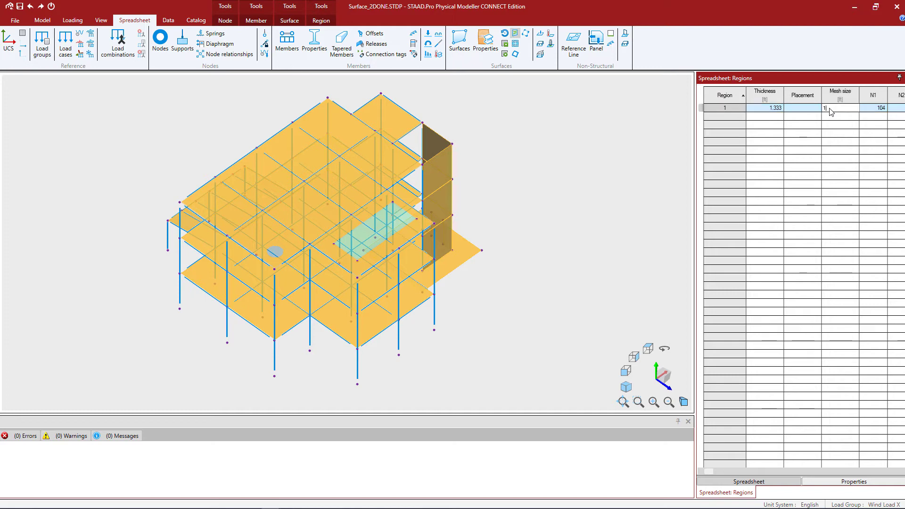
left_click(839, 108)
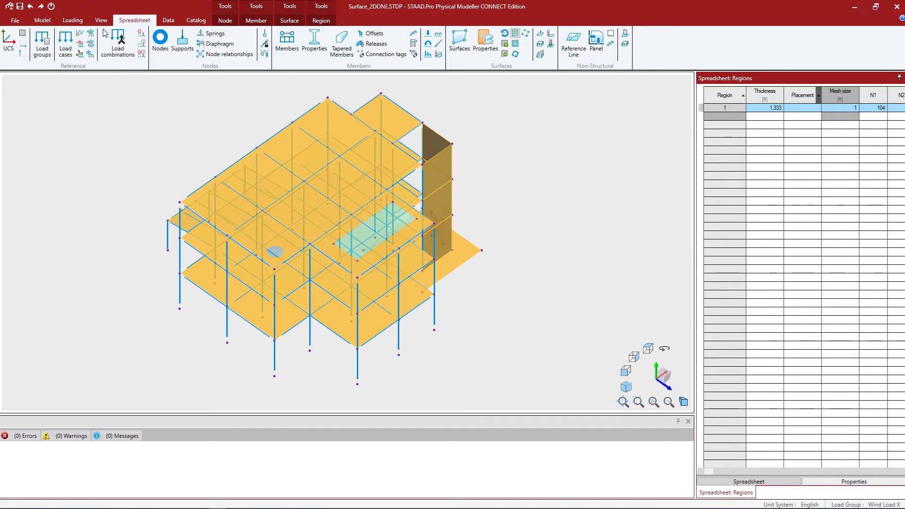
Display the meshed analysis model showing fine region, finer wall and coarse slab meshes.
left_click(101, 20)
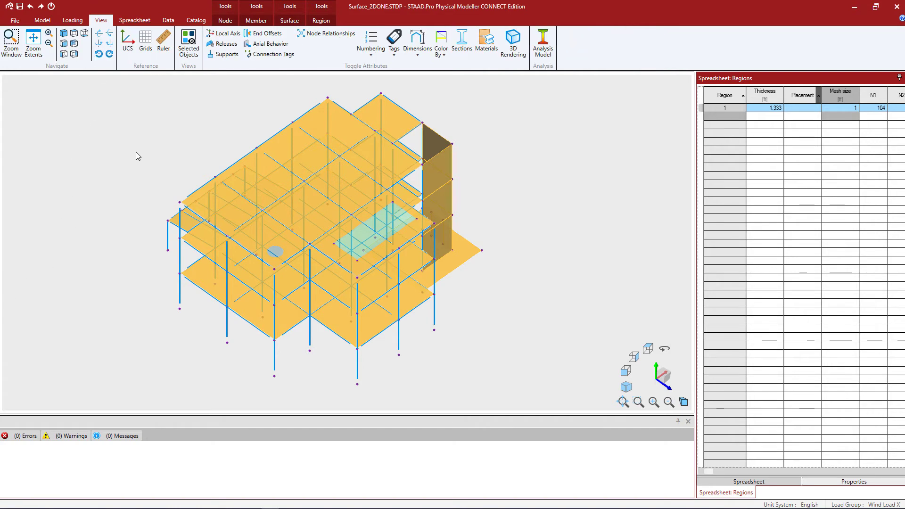
mouse_move(542, 44)
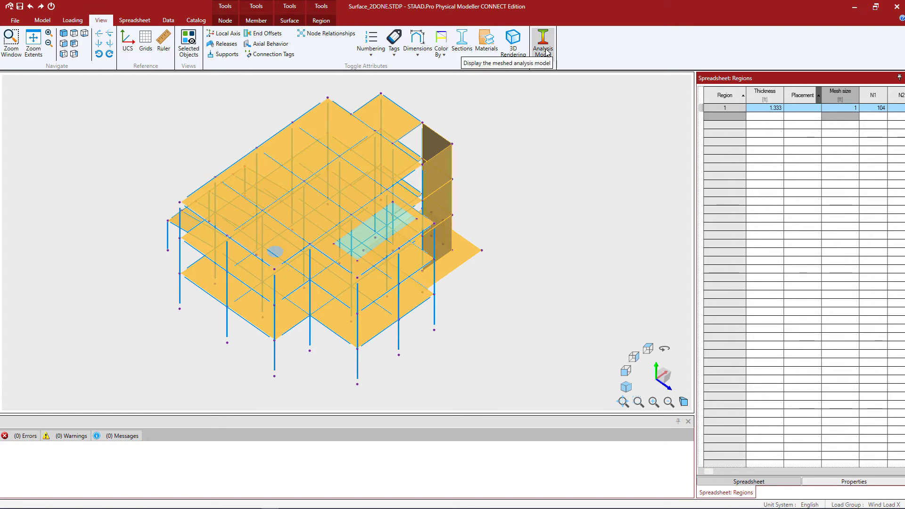
left_click(541, 41)
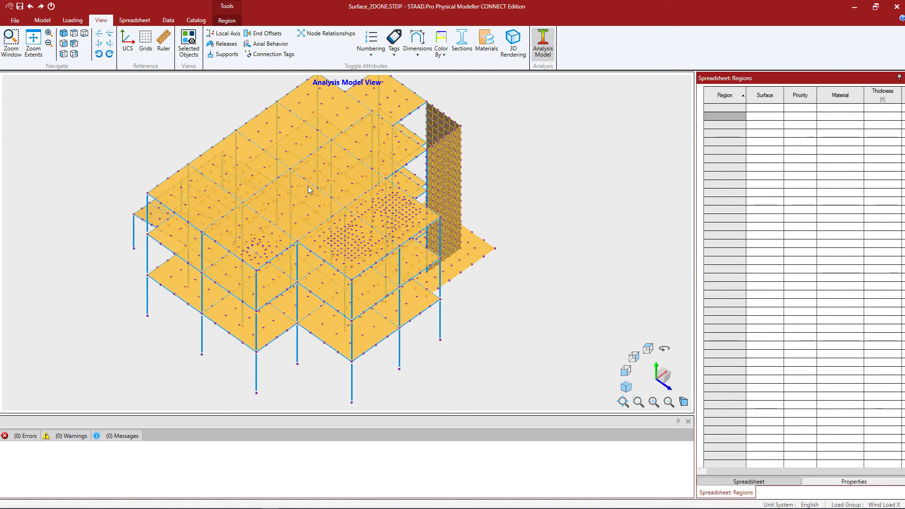
mouse_move(308, 161)
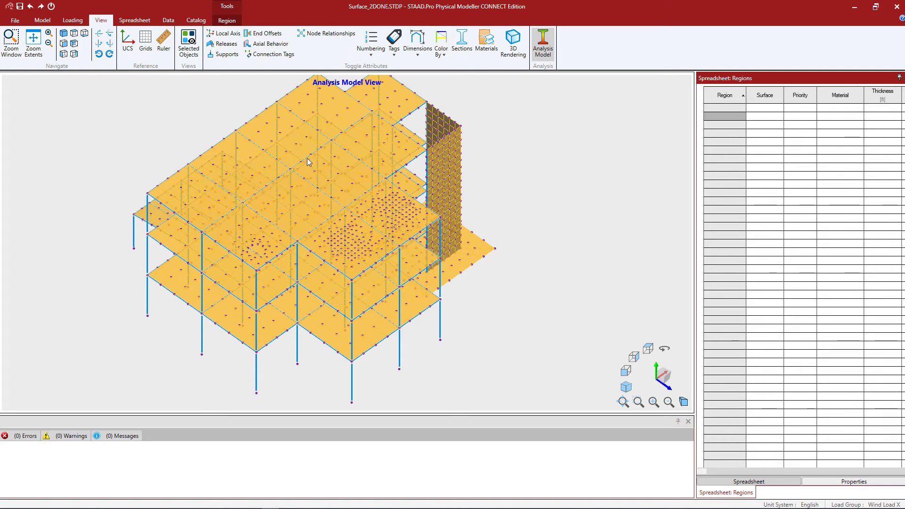
mouse_move(310, 155)
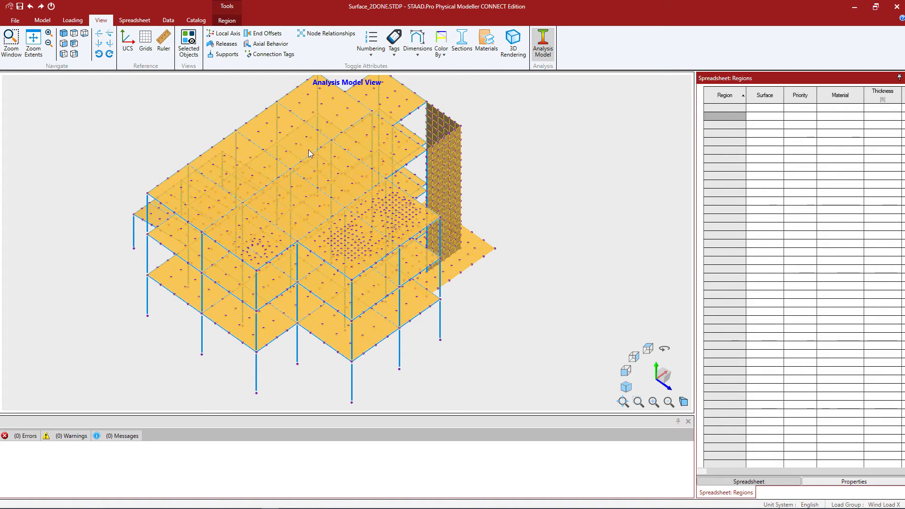
mouse_move(441, 161)
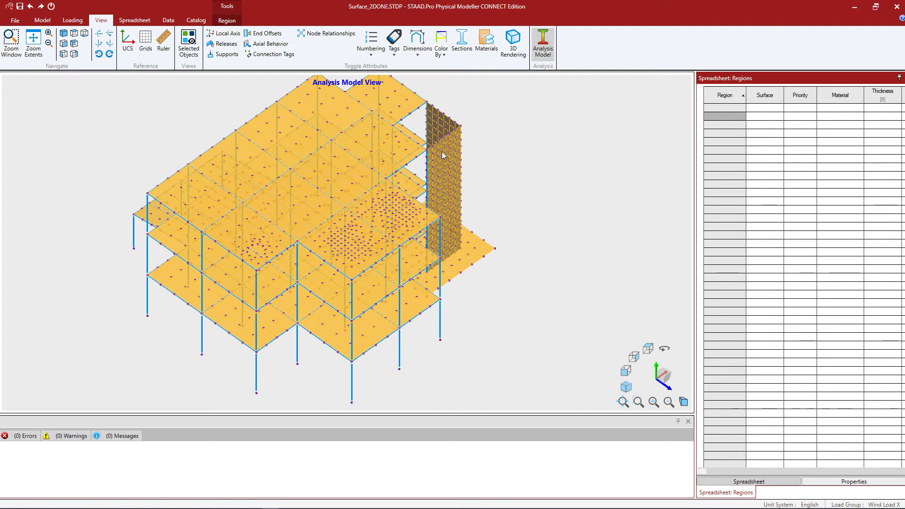
mouse_move(449, 161)
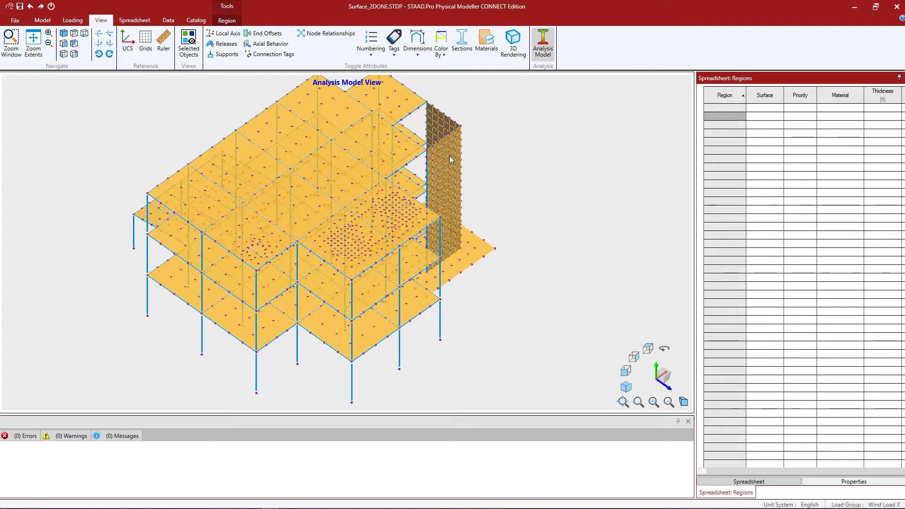
mouse_move(384, 208)
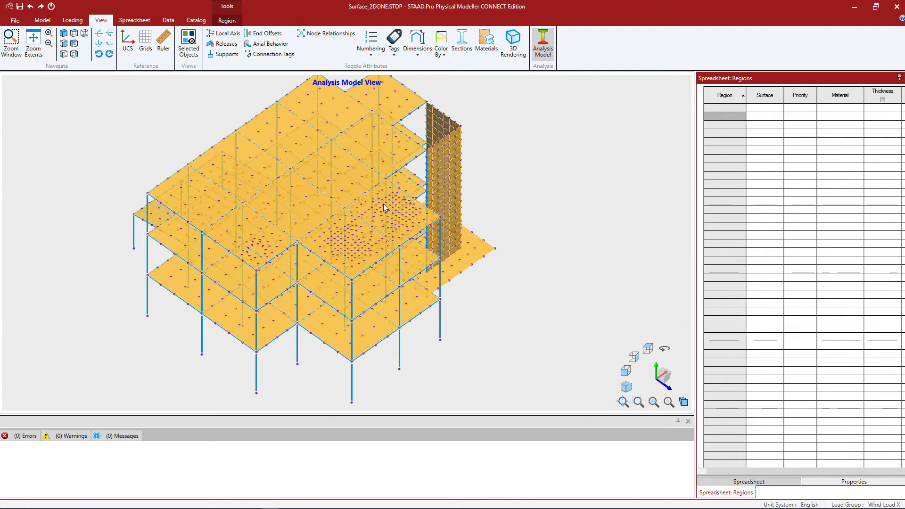
mouse_move(248, 213)
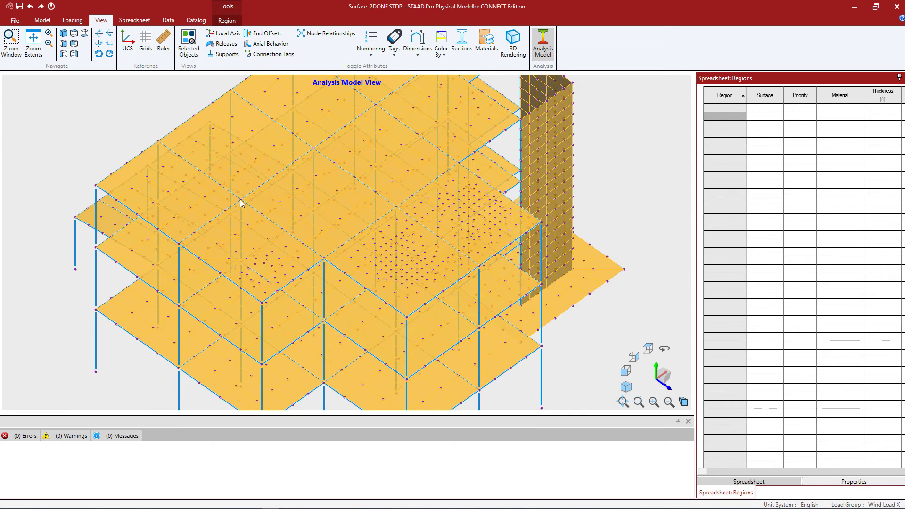
mouse_move(380, 200)
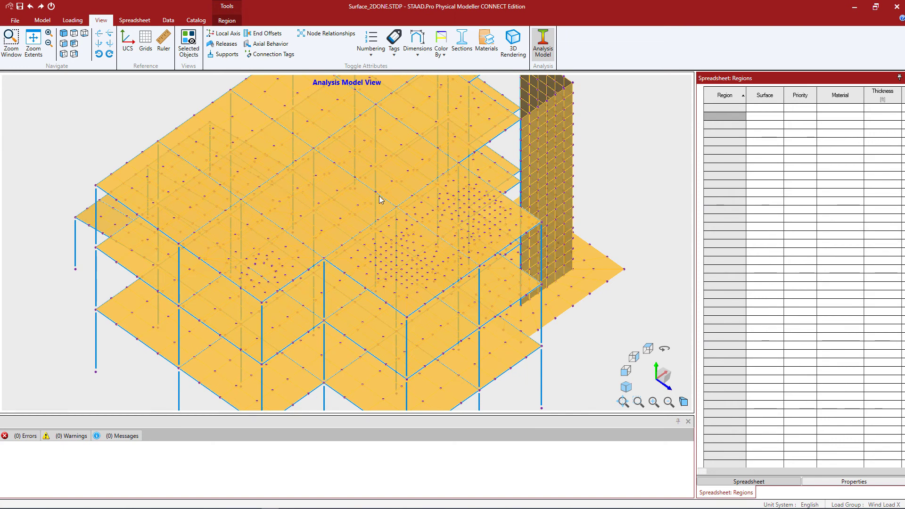
mouse_move(323, 258)
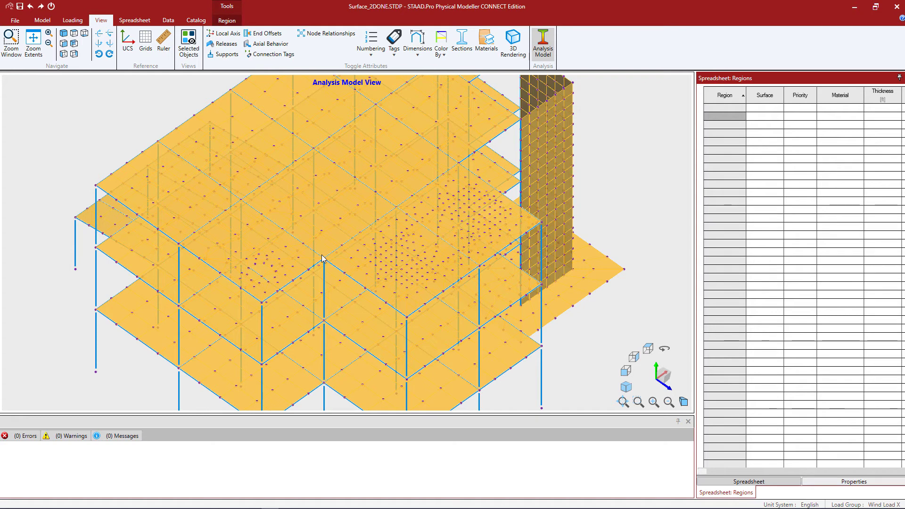
mouse_move(315, 152)
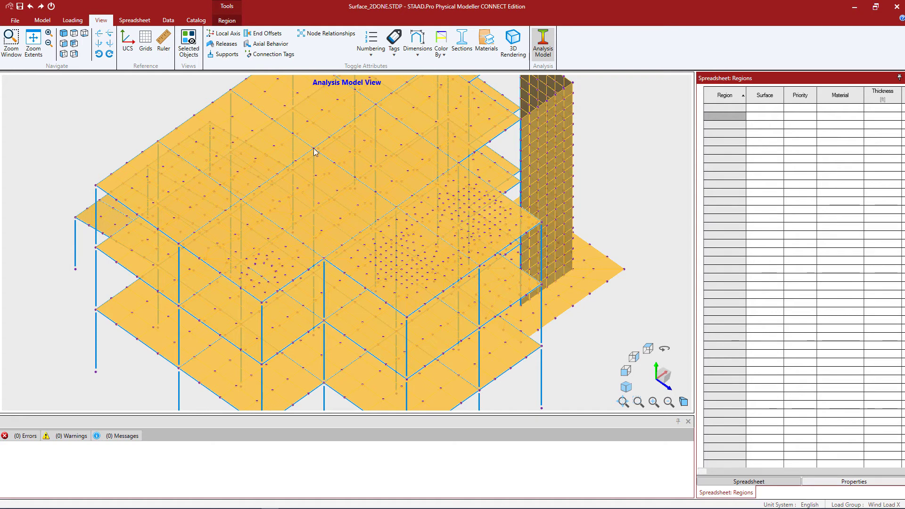
mouse_move(350, 239)
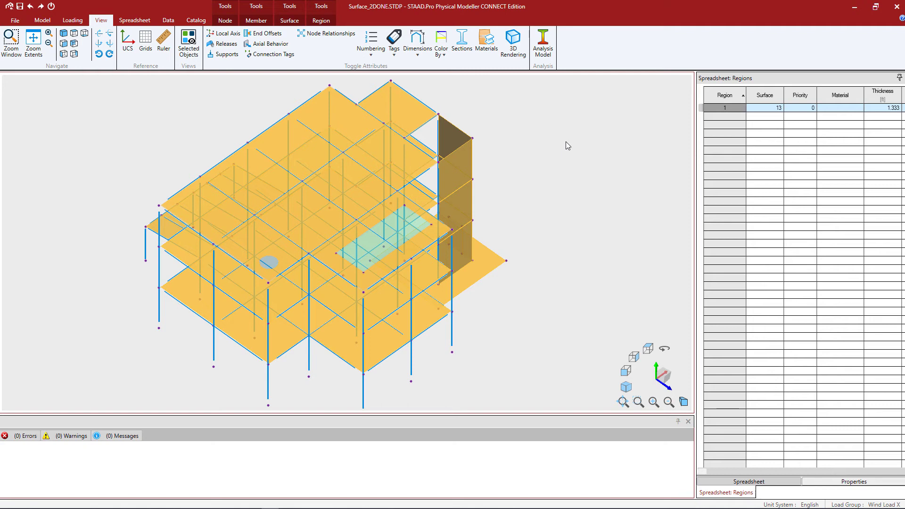
mouse_move(338, 115)
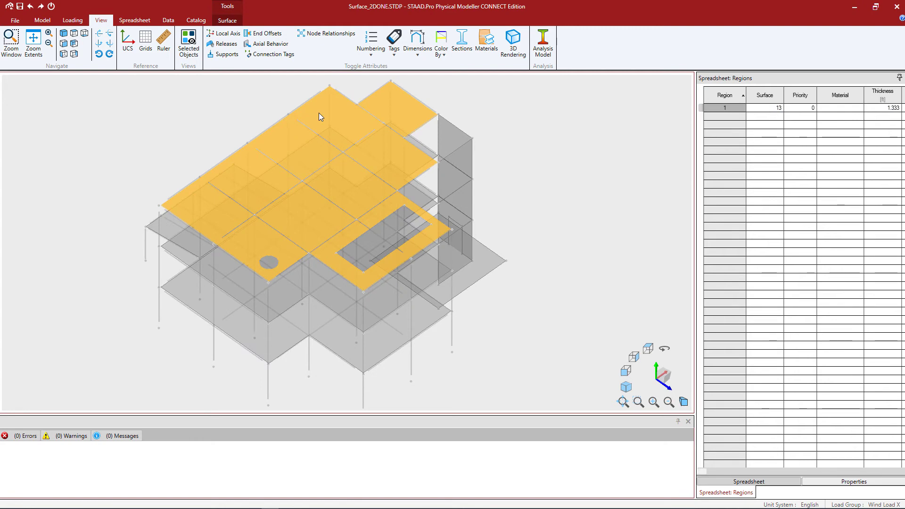
mouse_move(118, 79)
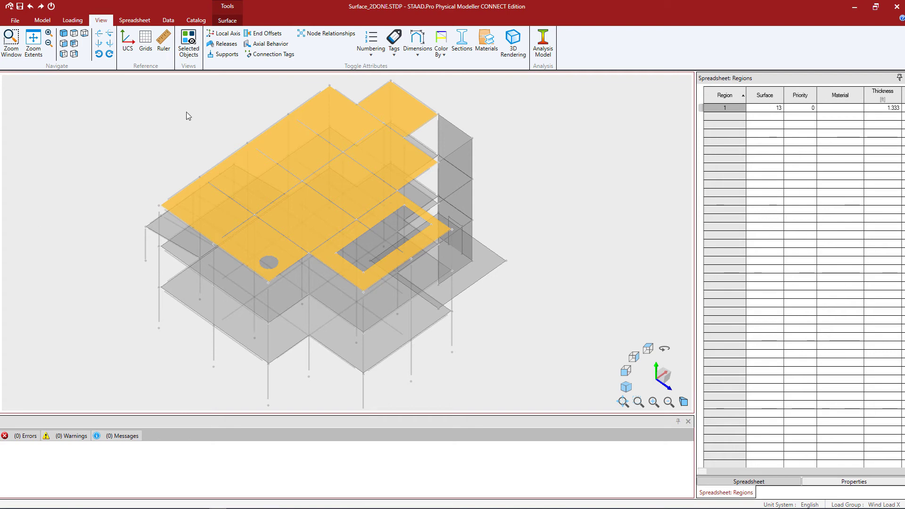
Open the selected top surface S13 in its own flat editing view.
left_click(226, 20)
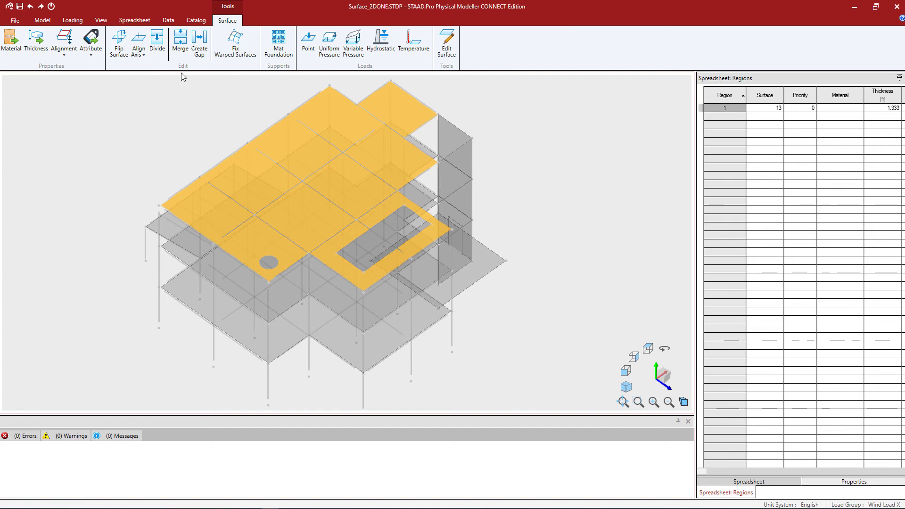
mouse_move(445, 41)
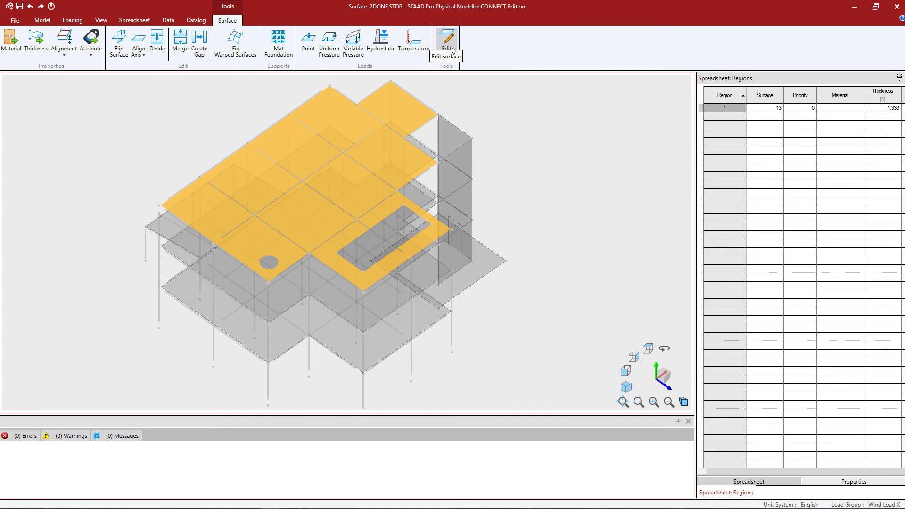
left_click(446, 39)
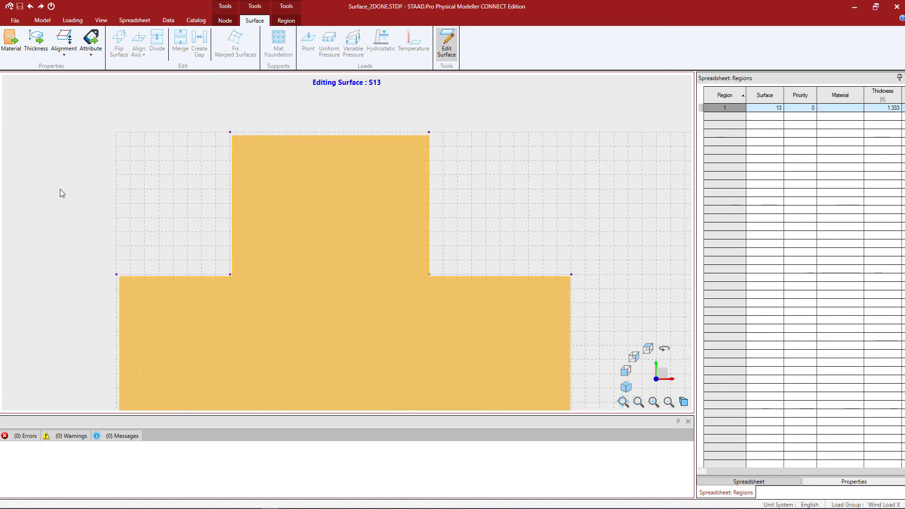
mouse_move(67, 171)
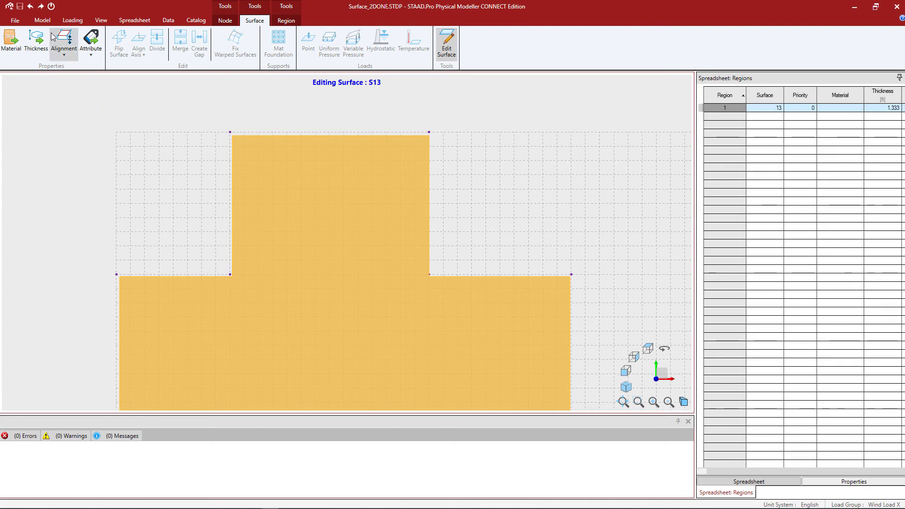
Draw a V-shaped reference line across the upper part of surface S13.
left_click(41, 20)
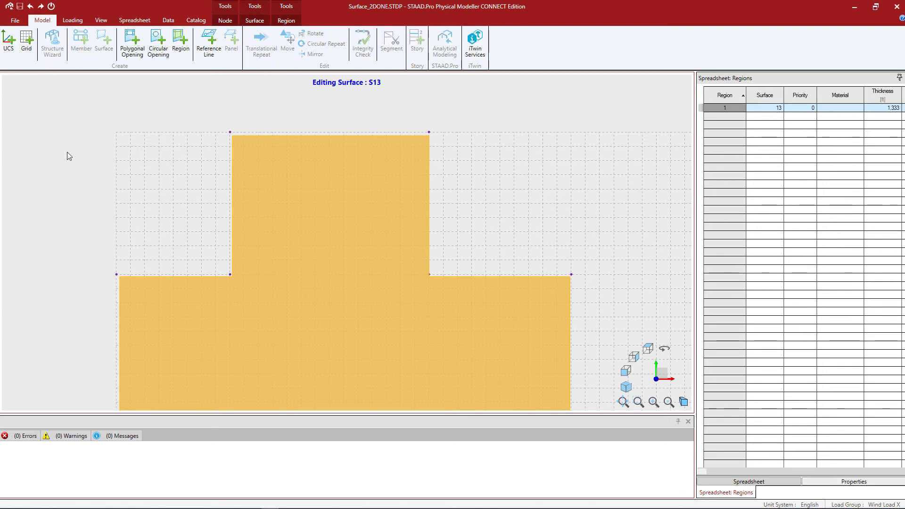
mouse_move(92, 143)
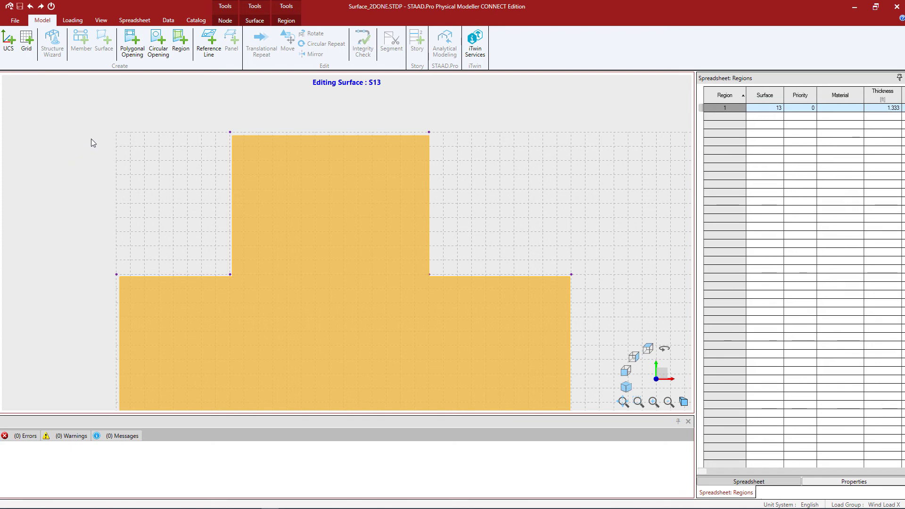
mouse_move(207, 43)
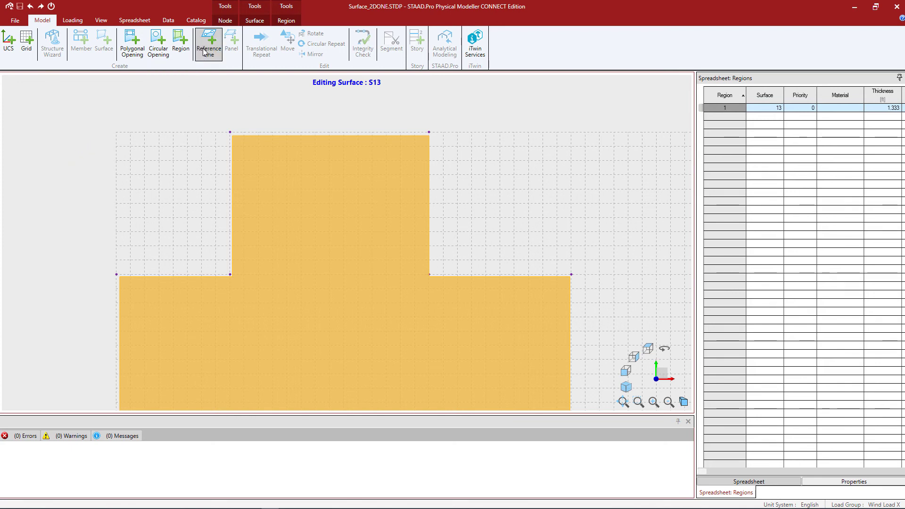
left_click(208, 43)
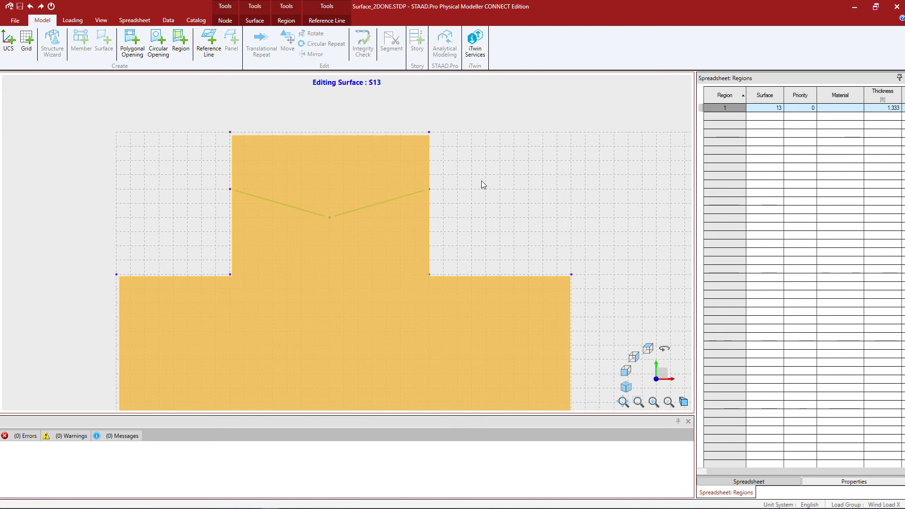
mouse_move(362, 229)
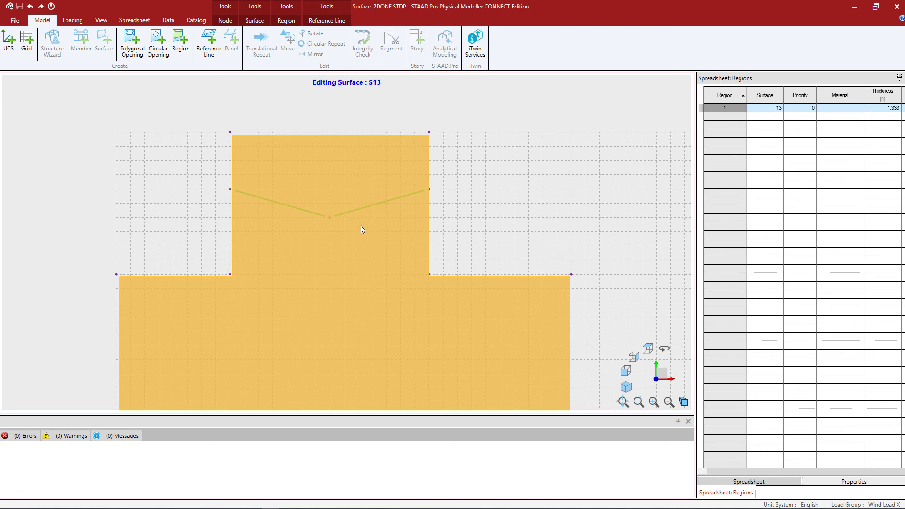
mouse_move(354, 203)
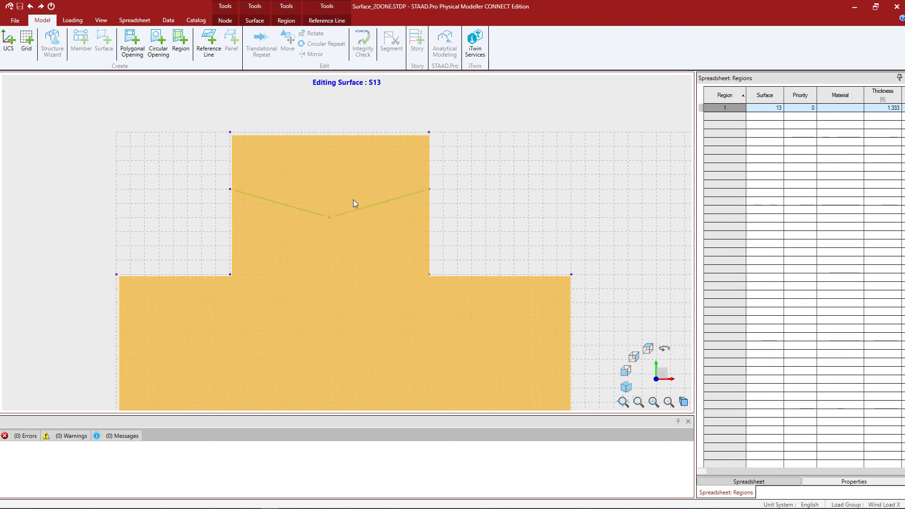
mouse_move(336, 220)
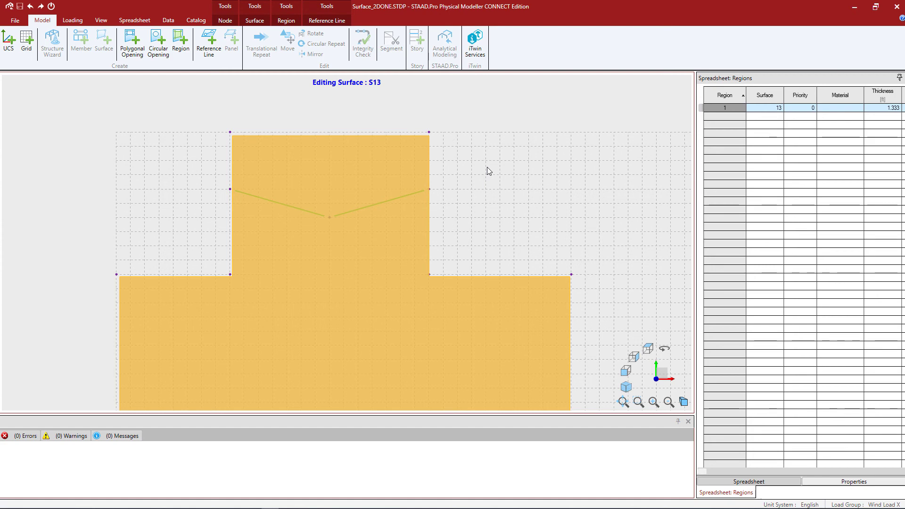
mouse_move(325, 93)
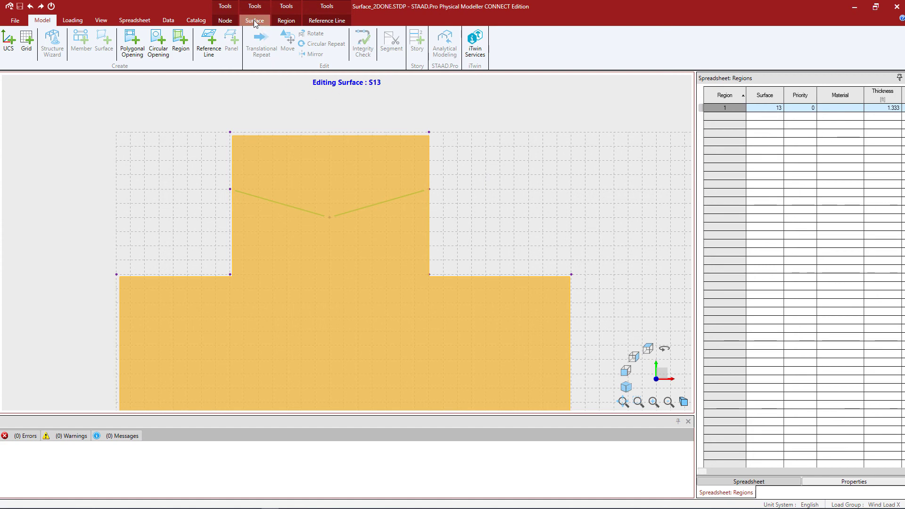
Finish editing surface S13 and commit the reference line to the main model.
left_click(254, 19)
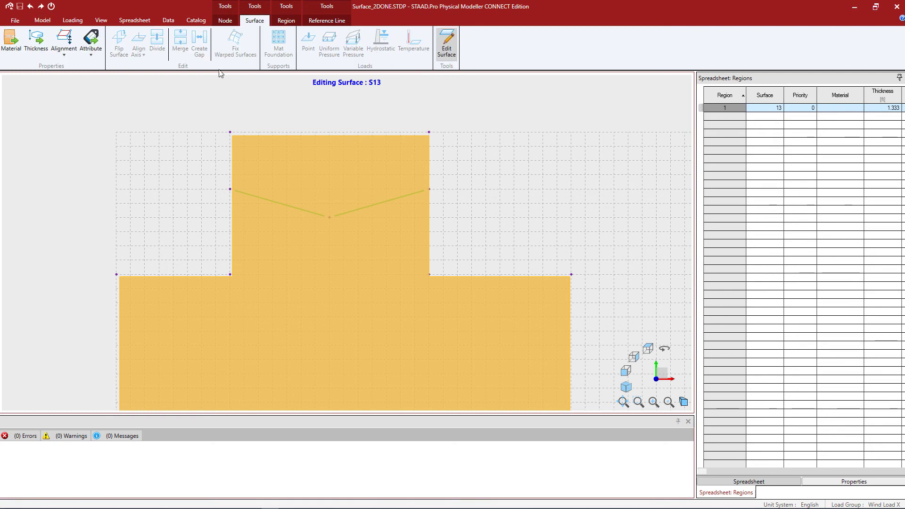
mouse_move(445, 43)
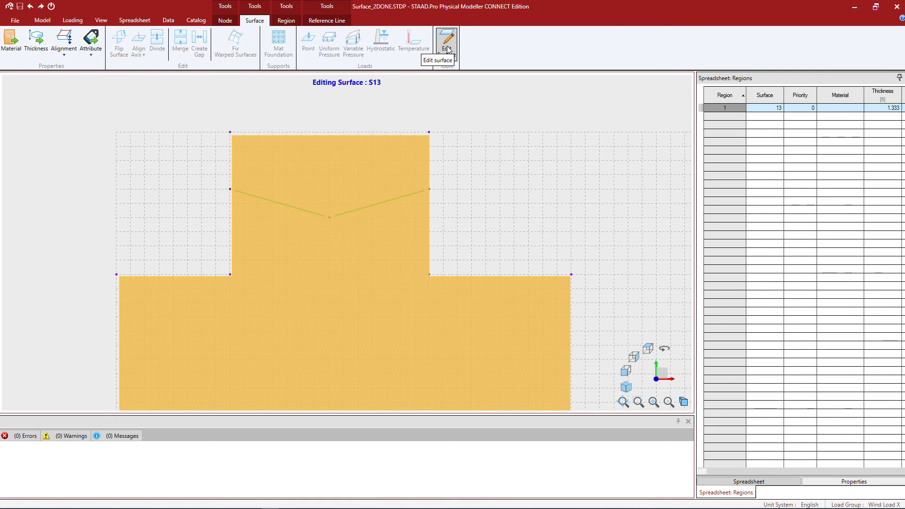
left_click(446, 39)
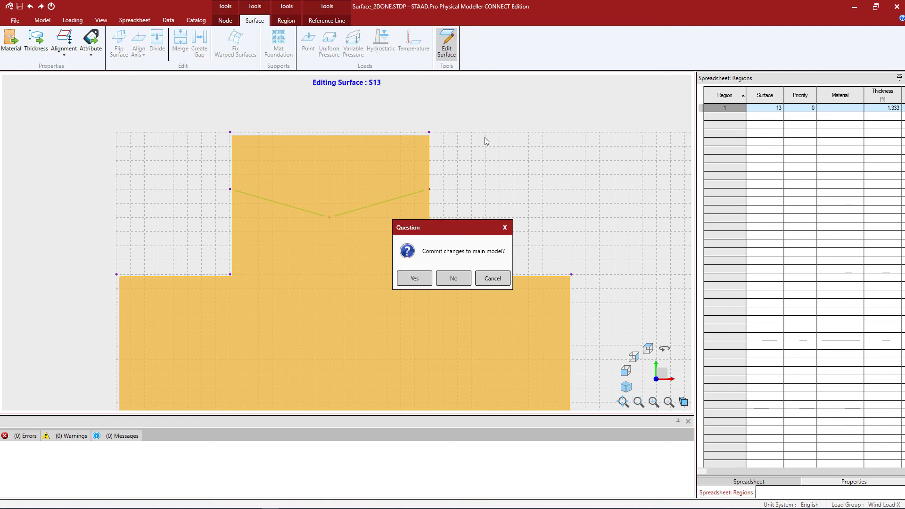
left_click(453, 278)
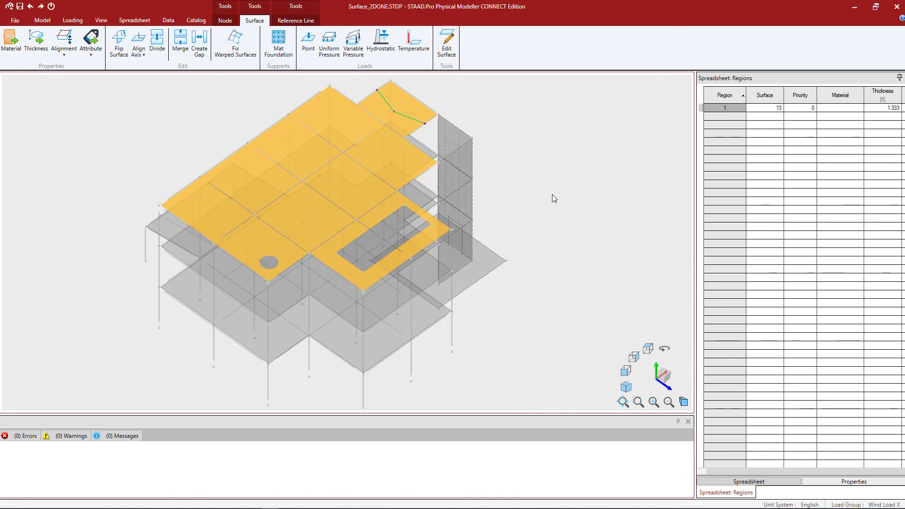
Deselect the top surface and select every object in the 3D model.
left_click(42, 20)
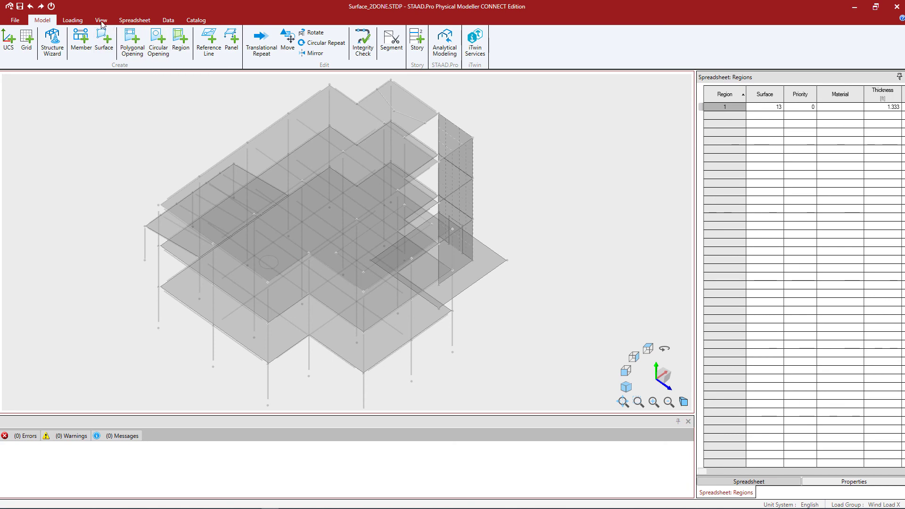
left_click(168, 20)
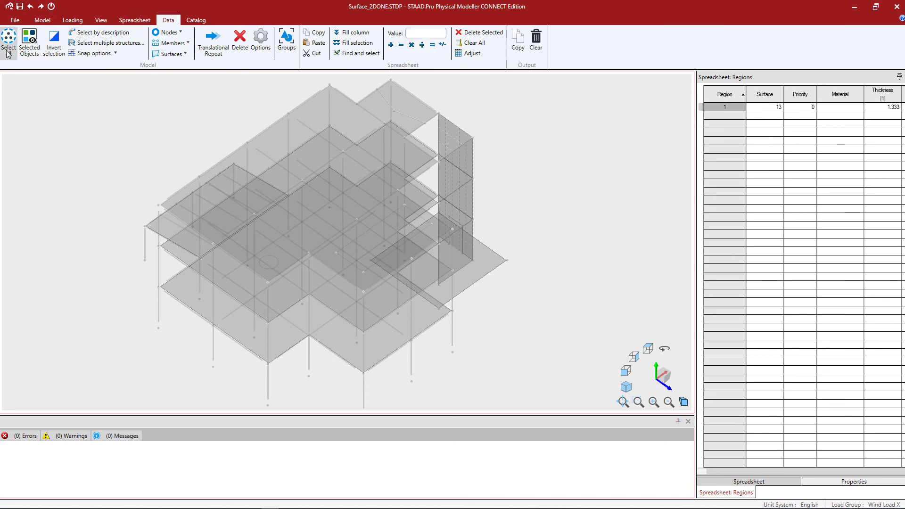
left_click(101, 20)
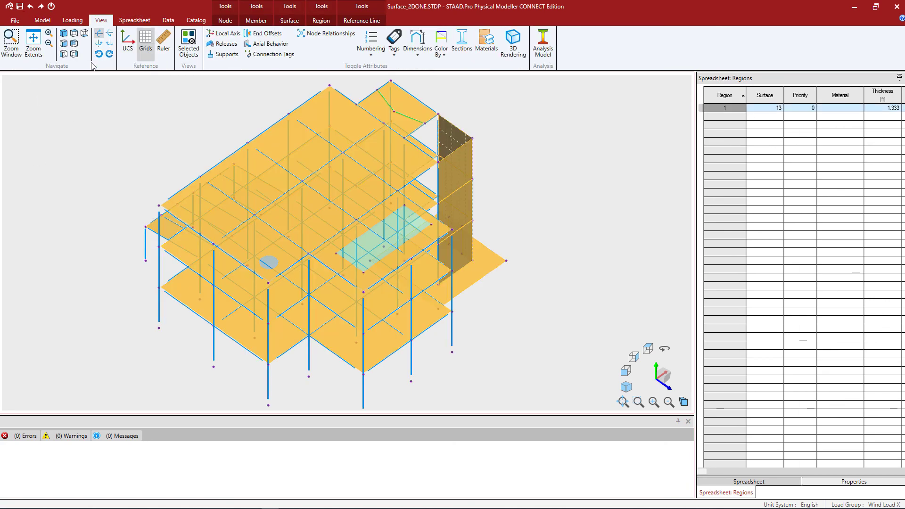
Regenerate the meshed analysis model and zoom extents to fit the whole building.
left_click(541, 42)
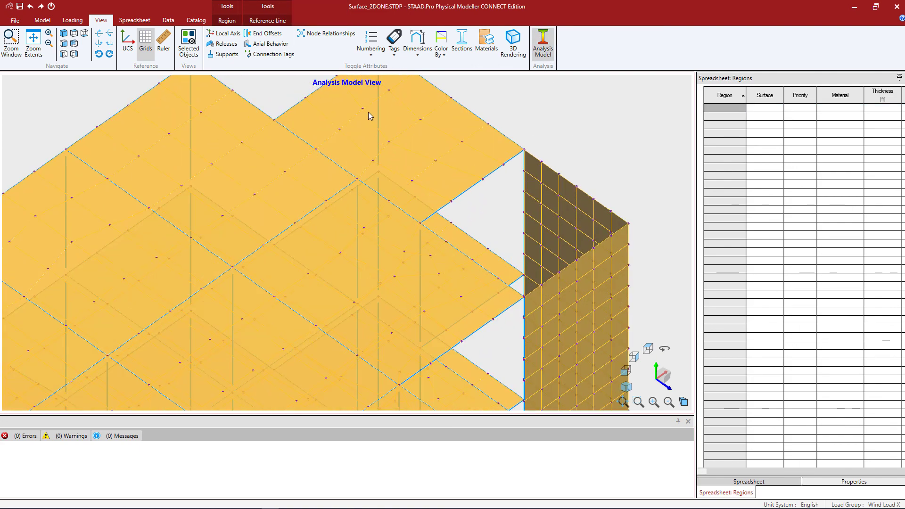
mouse_move(430, 159)
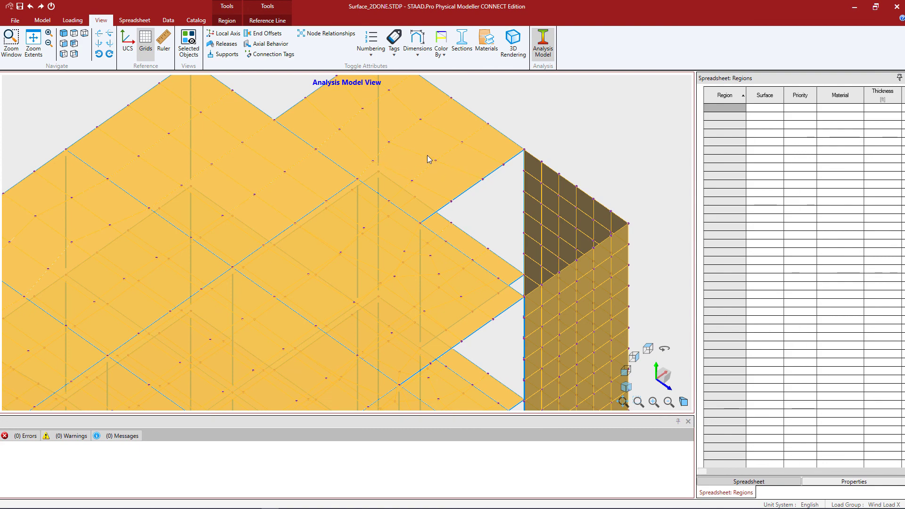
mouse_move(590, 346)
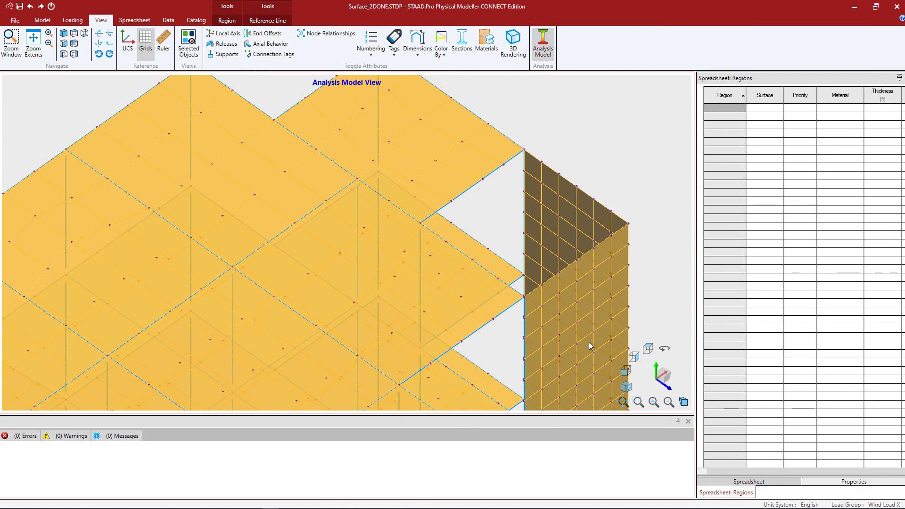
left_click(34, 41)
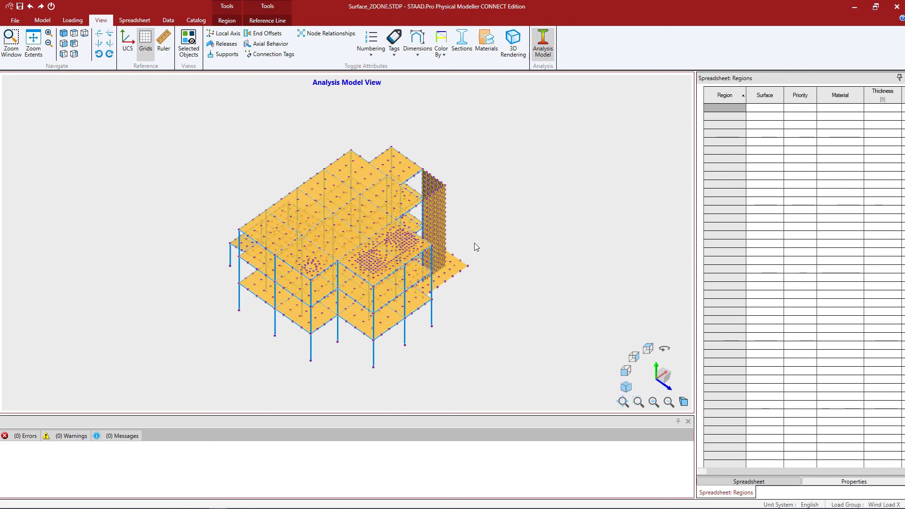
mouse_move(491, 273)
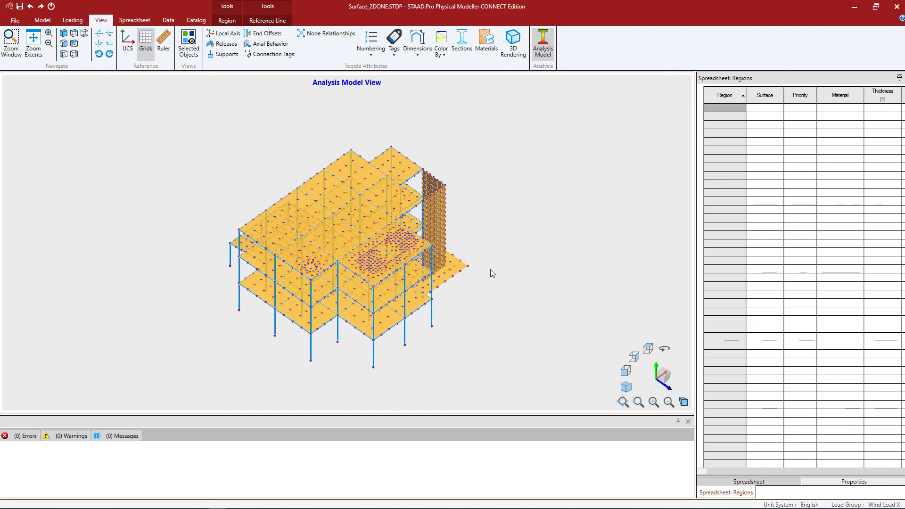